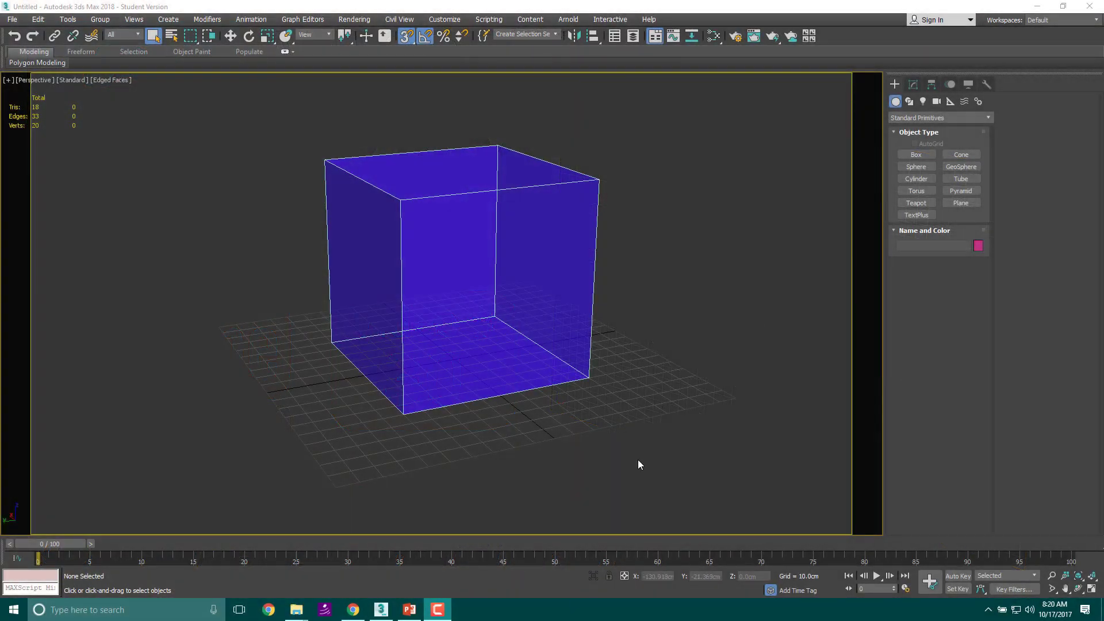
mouse_move(528, 315)
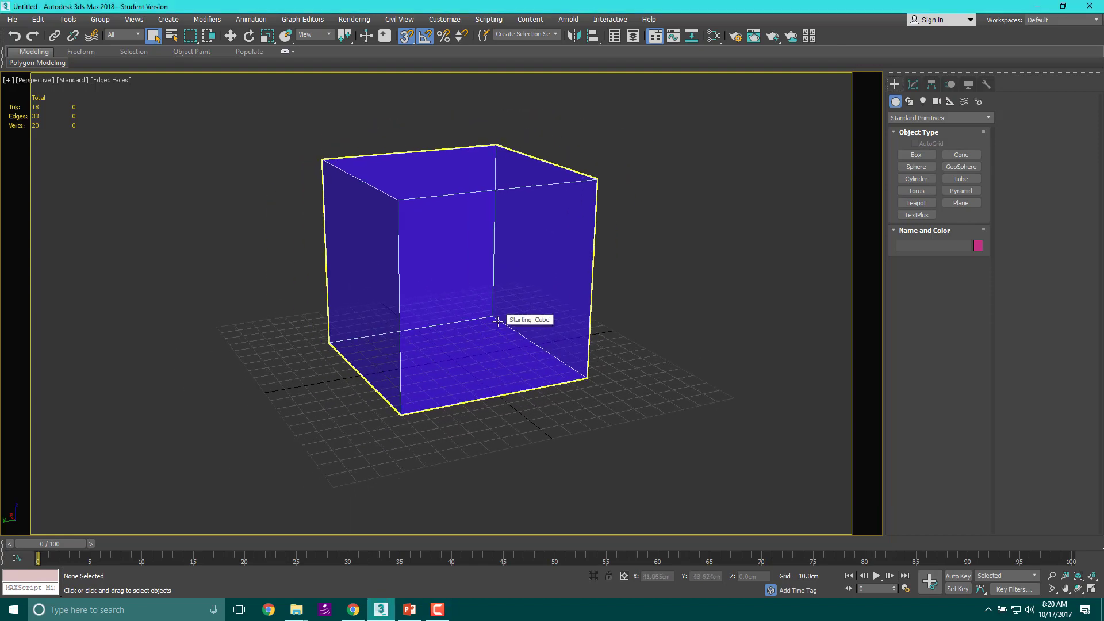
- Delete the starting cube and the large pink plane, leaving the scene empty
key(Delete)
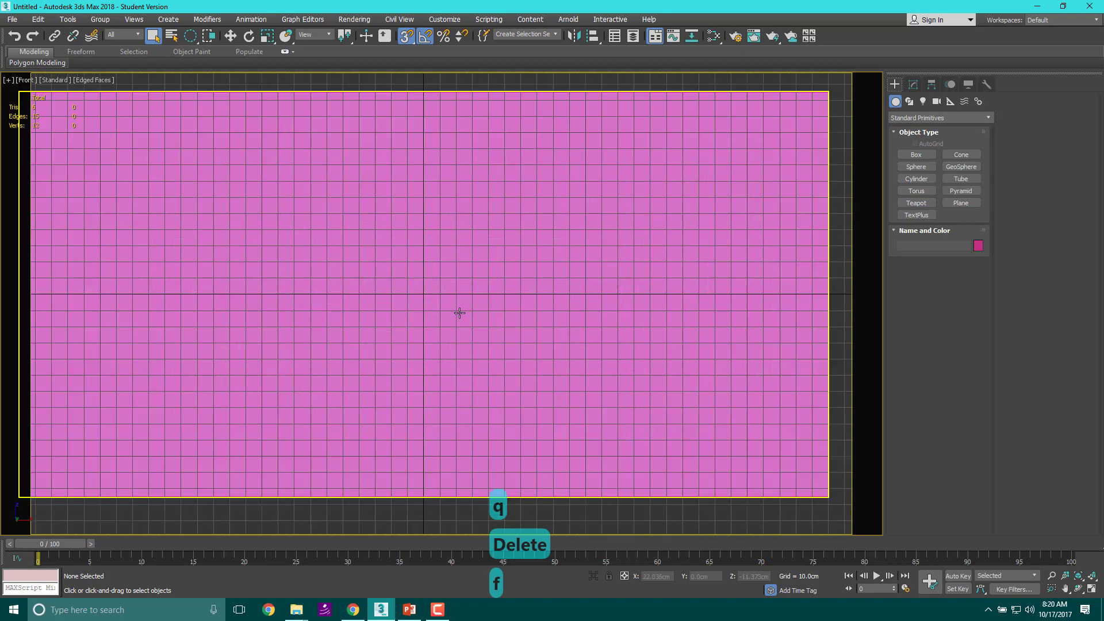
key(Delete)
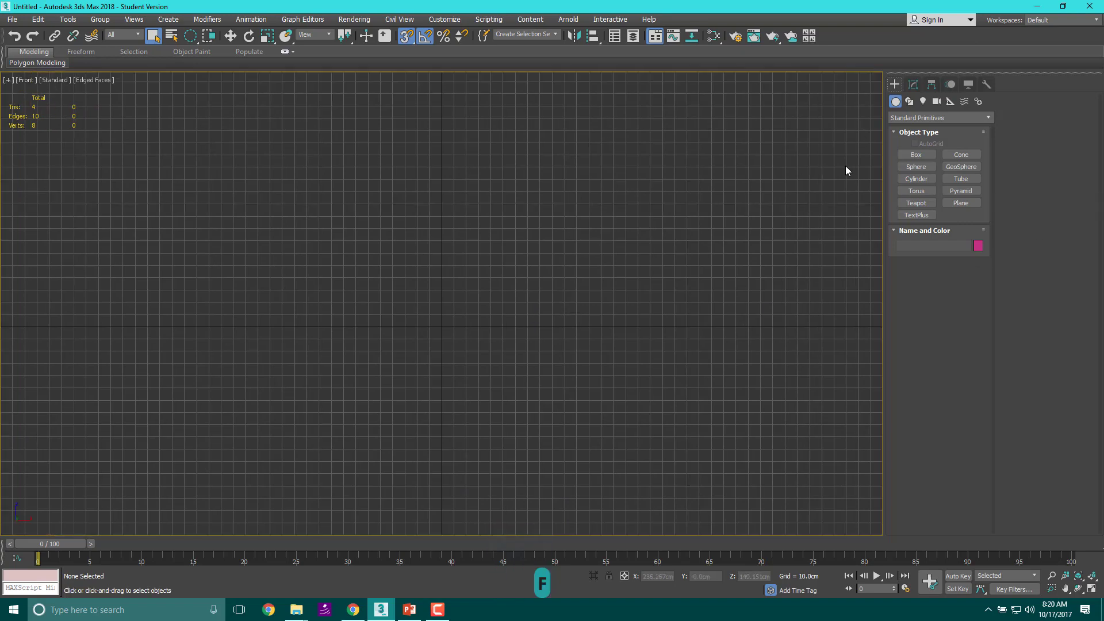
mouse_move(531, 352)
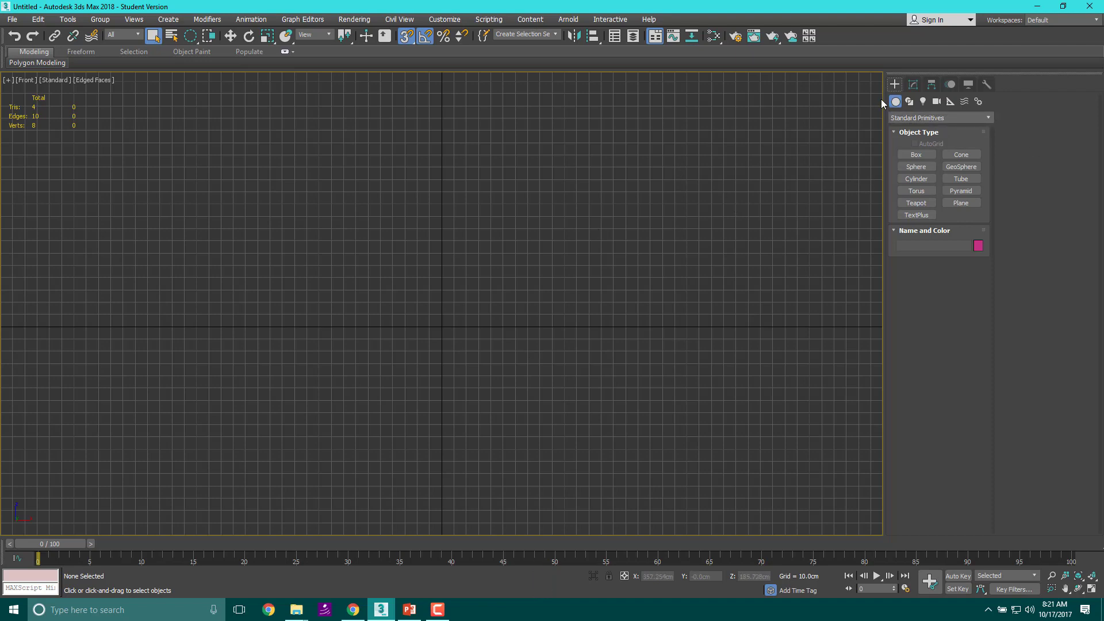
mouse_move(909, 104)
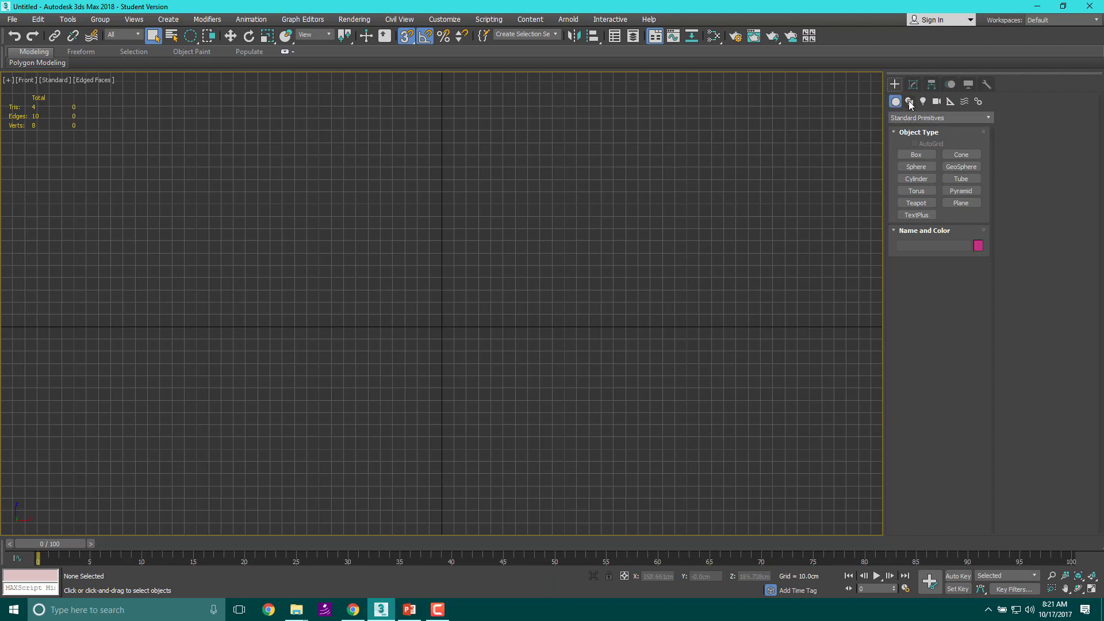
- Switch creation to spline shapes, draw a test rectangle and delete it again
click(909, 102)
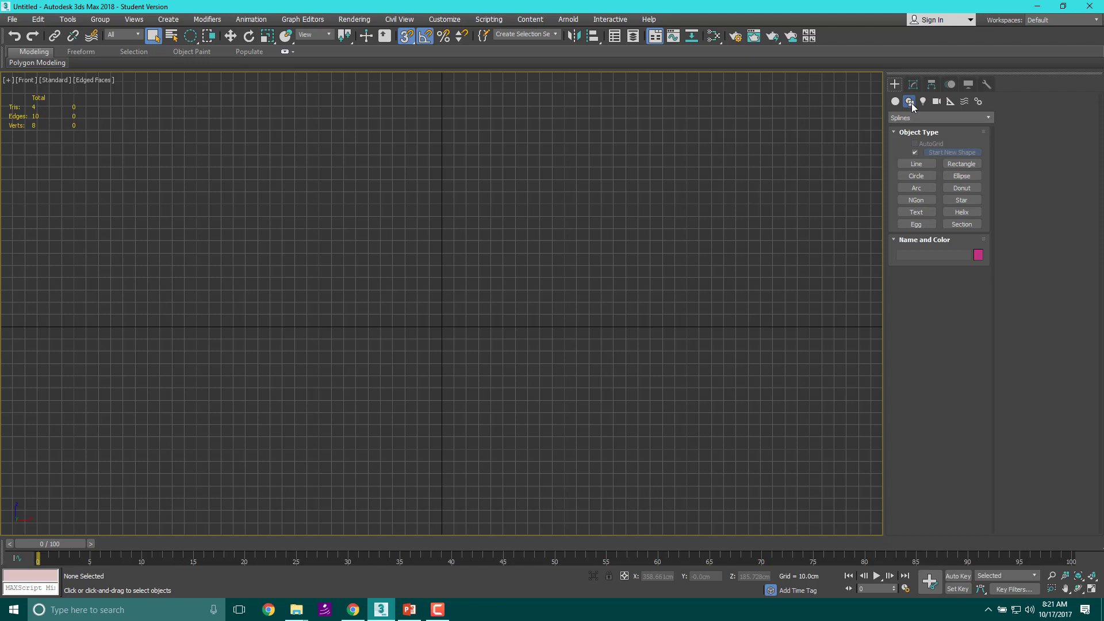
mouse_move(909, 120)
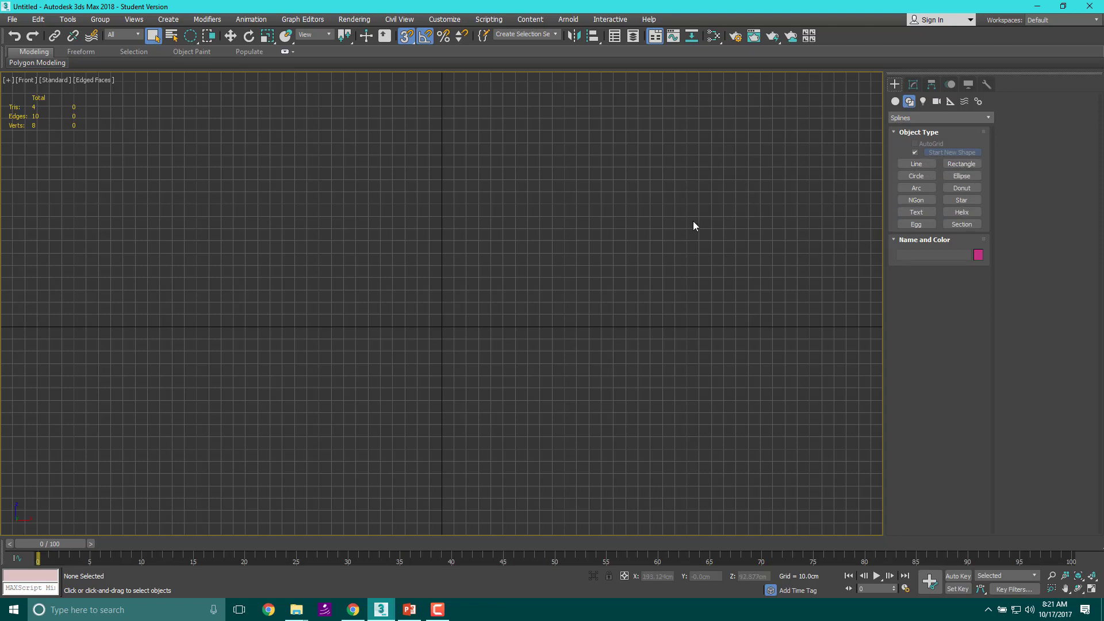
click(960, 163)
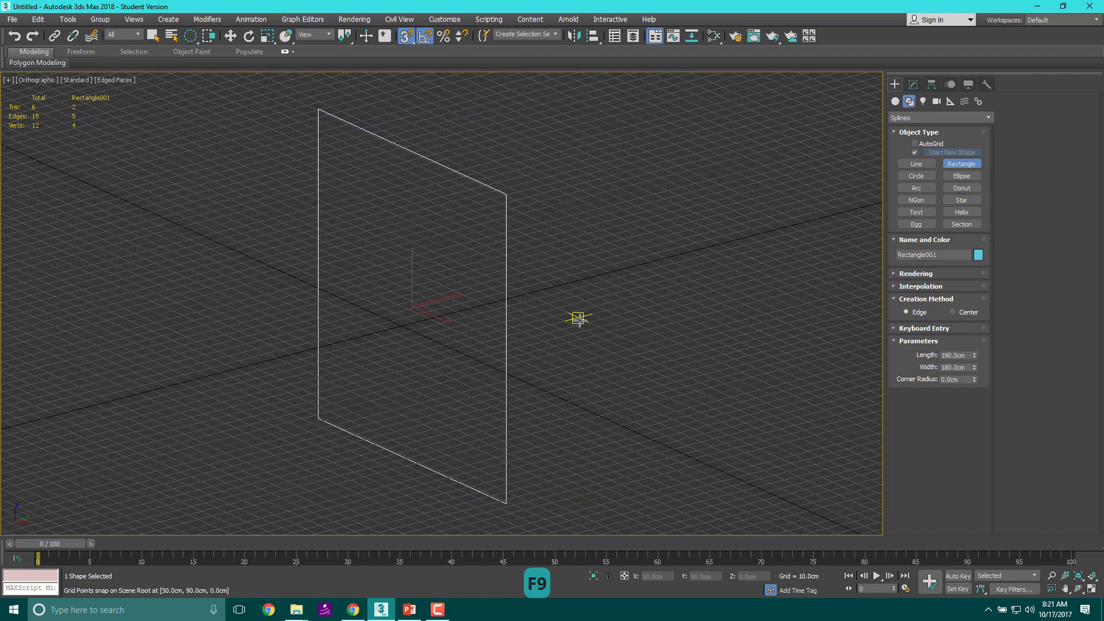
key(Delete)
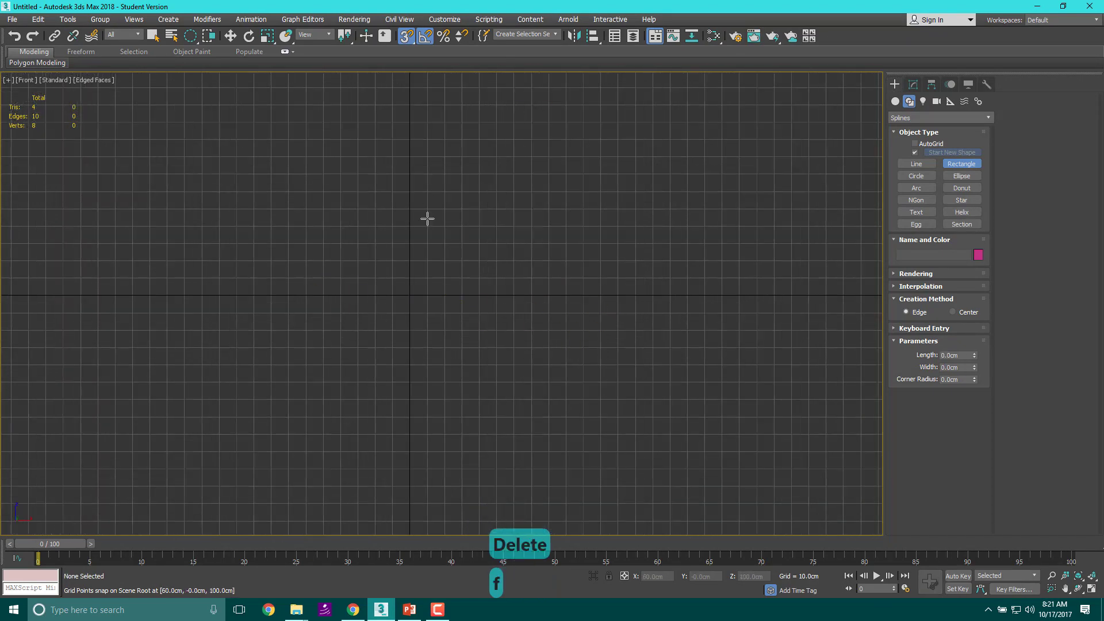
click(411, 36)
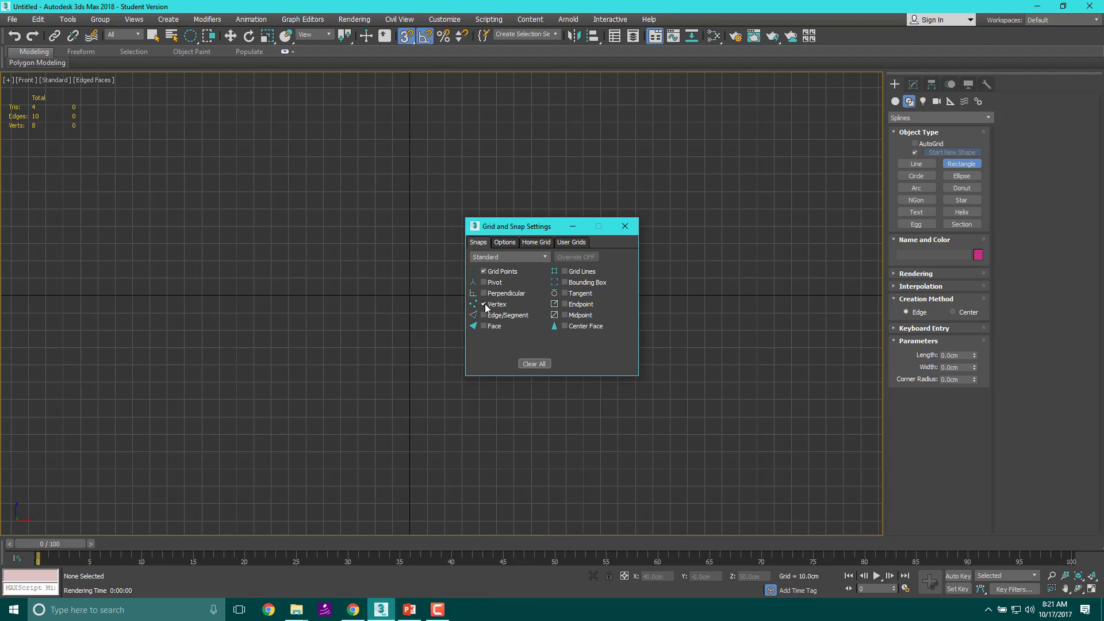
click(504, 241)
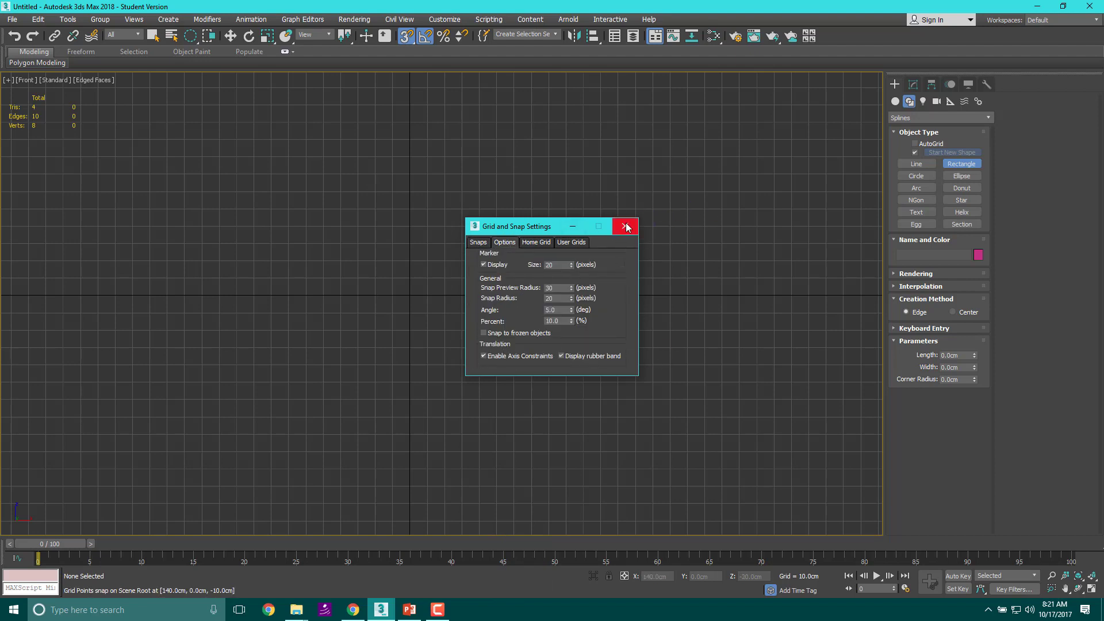
click(626, 227)
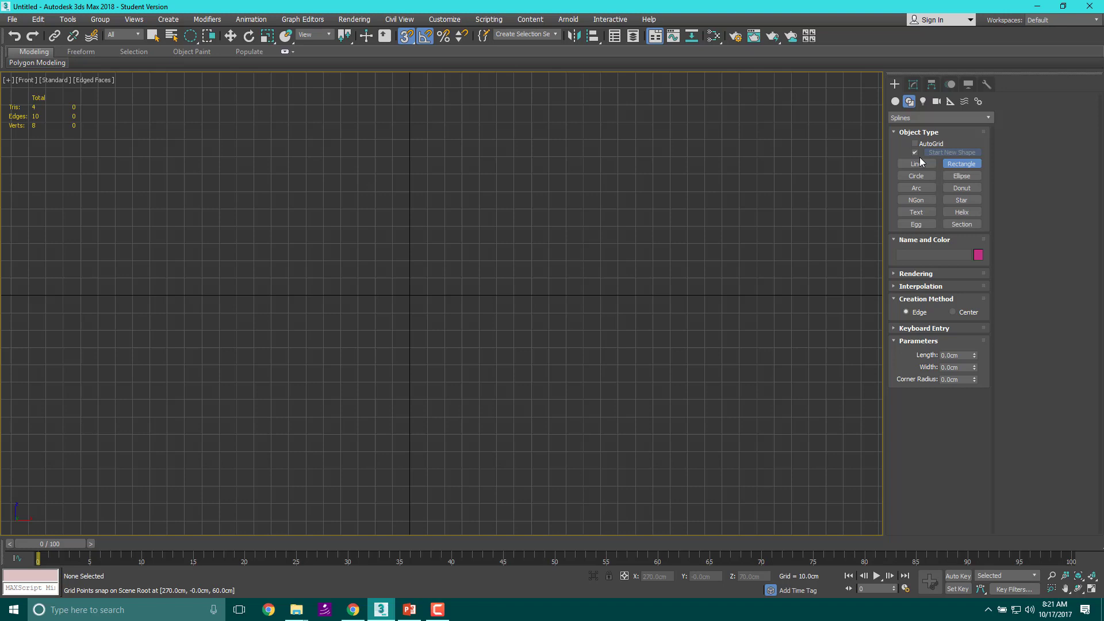
click(916, 163)
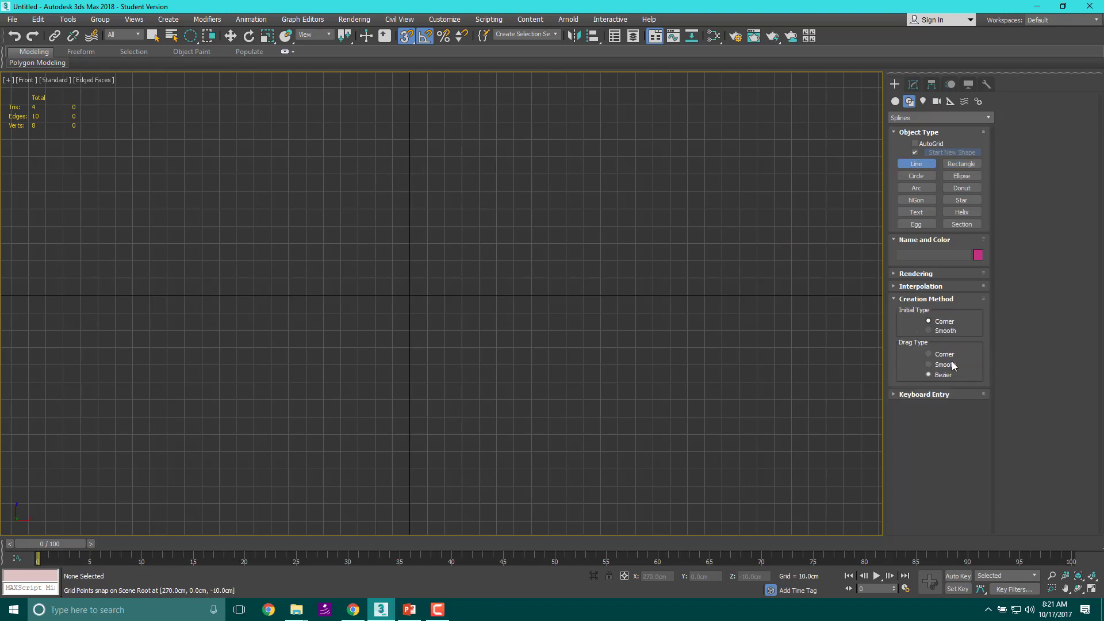
mouse_move(819, 295)
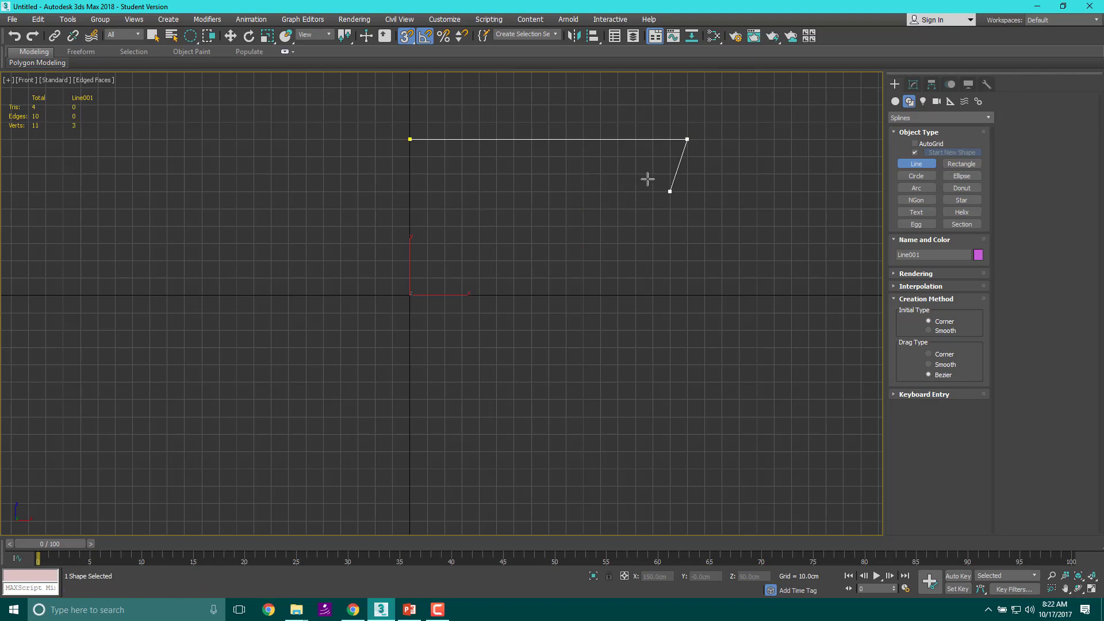
click(583, 225)
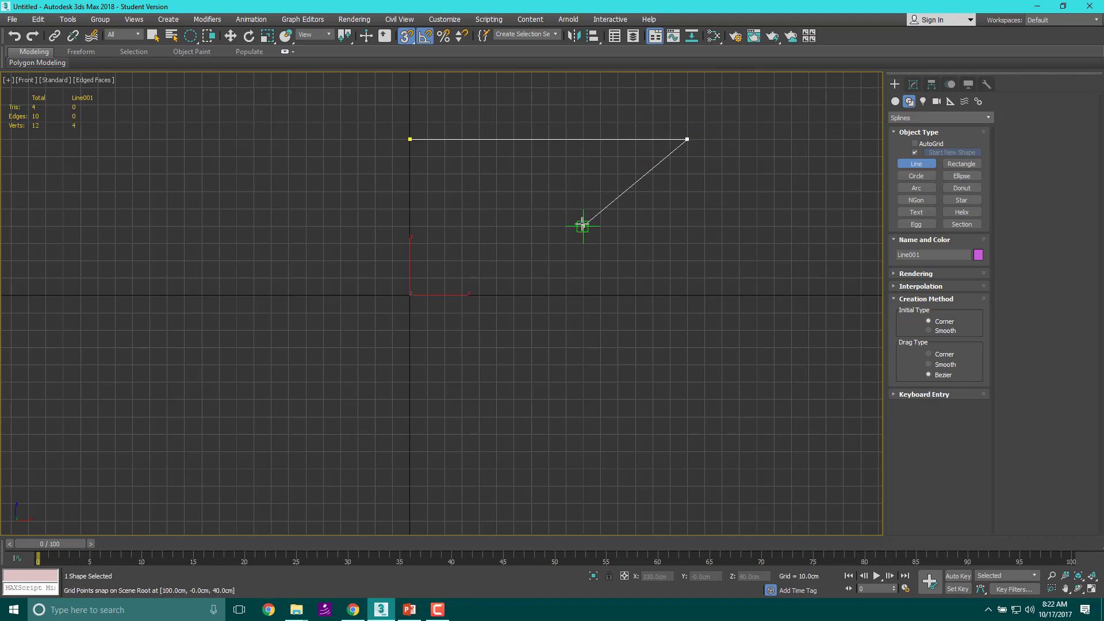
click(236, 225)
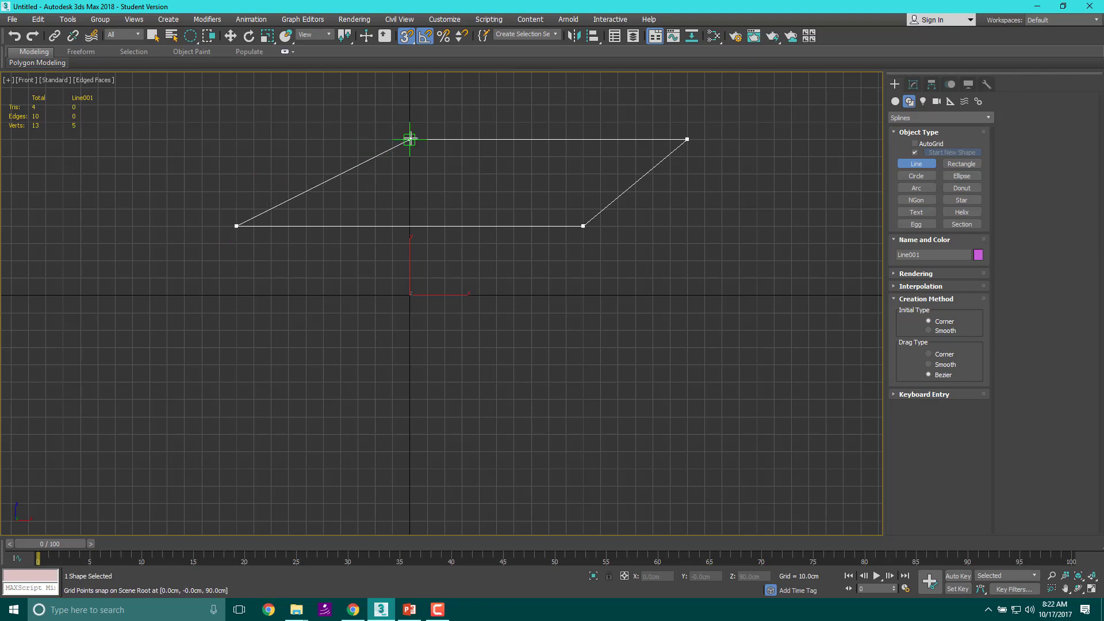
click(409, 138)
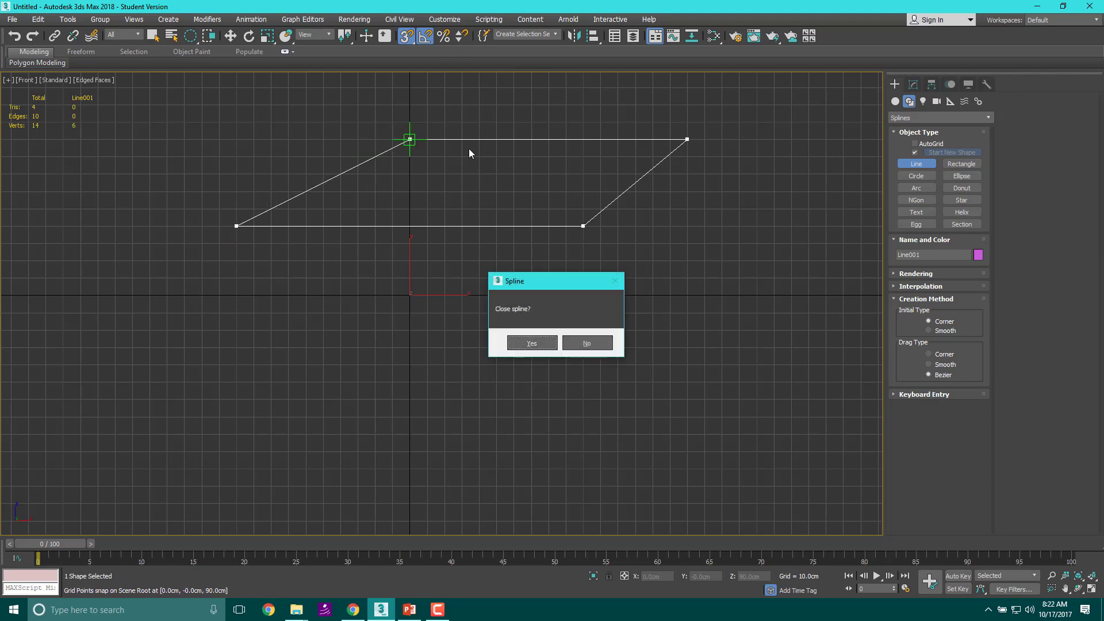
click(532, 343)
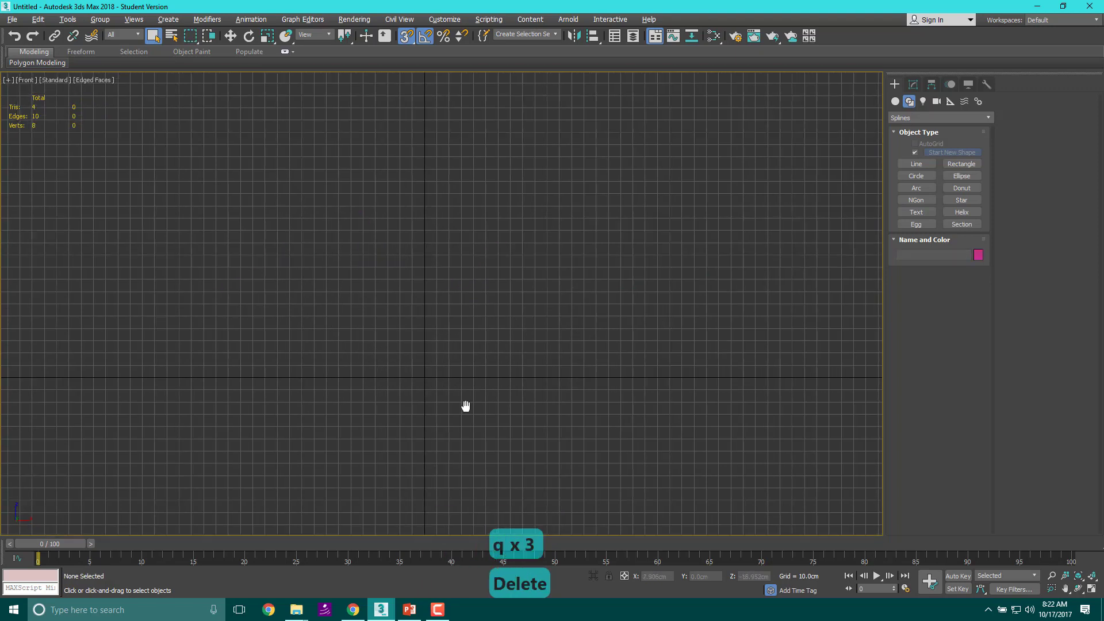
- With the Line tool, lay down Bezier points bending the line into an arch with a curled end
click(914, 163)
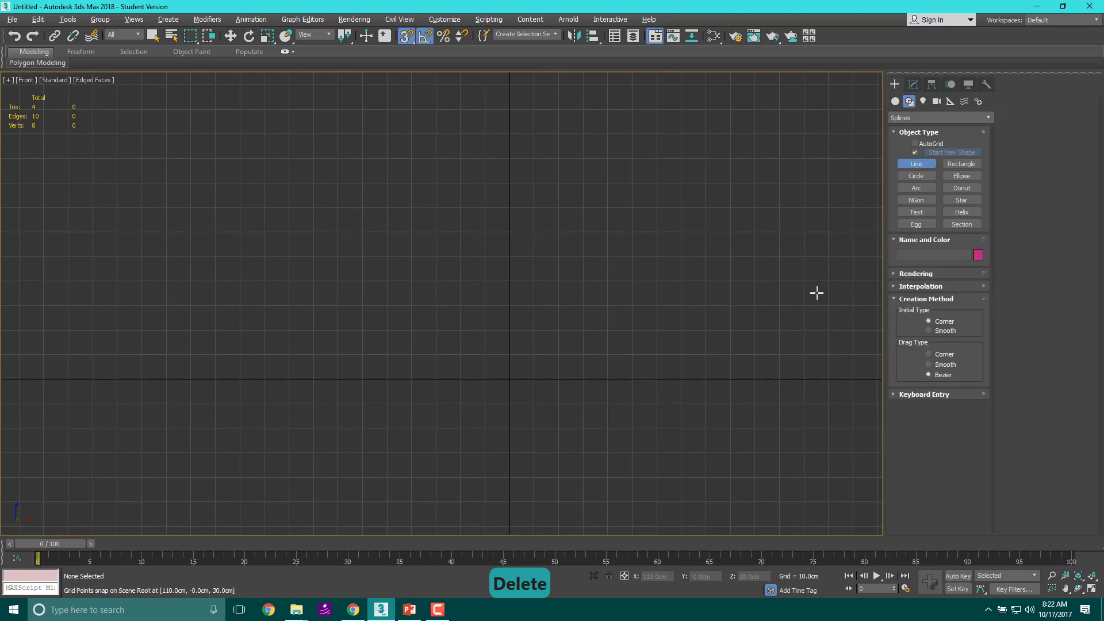
mouse_move(911, 348)
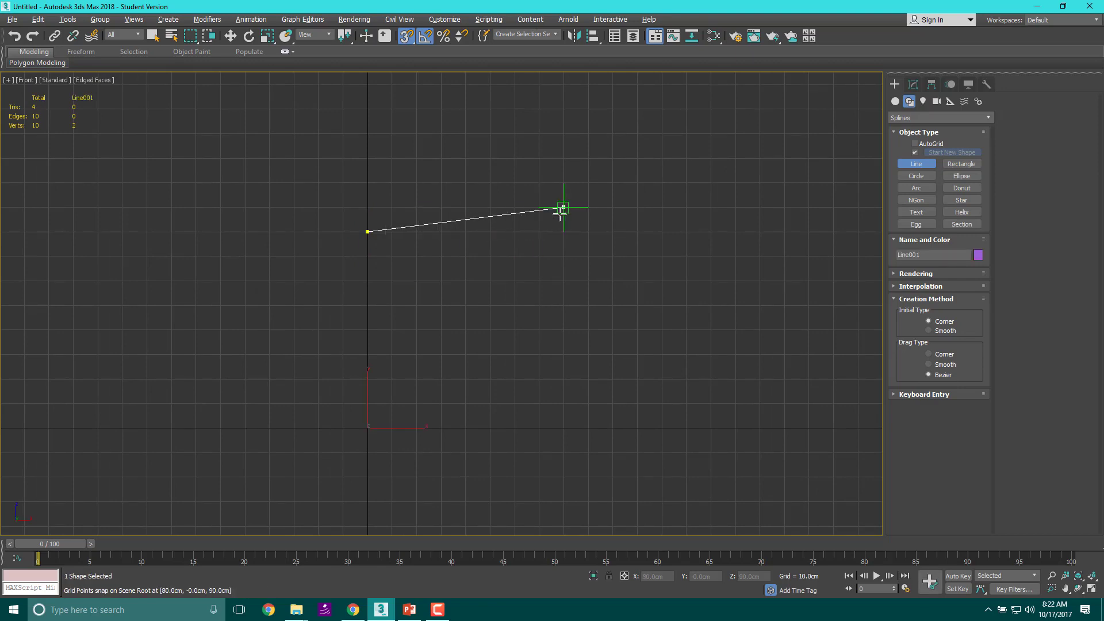
drag(563, 208, 465, 232)
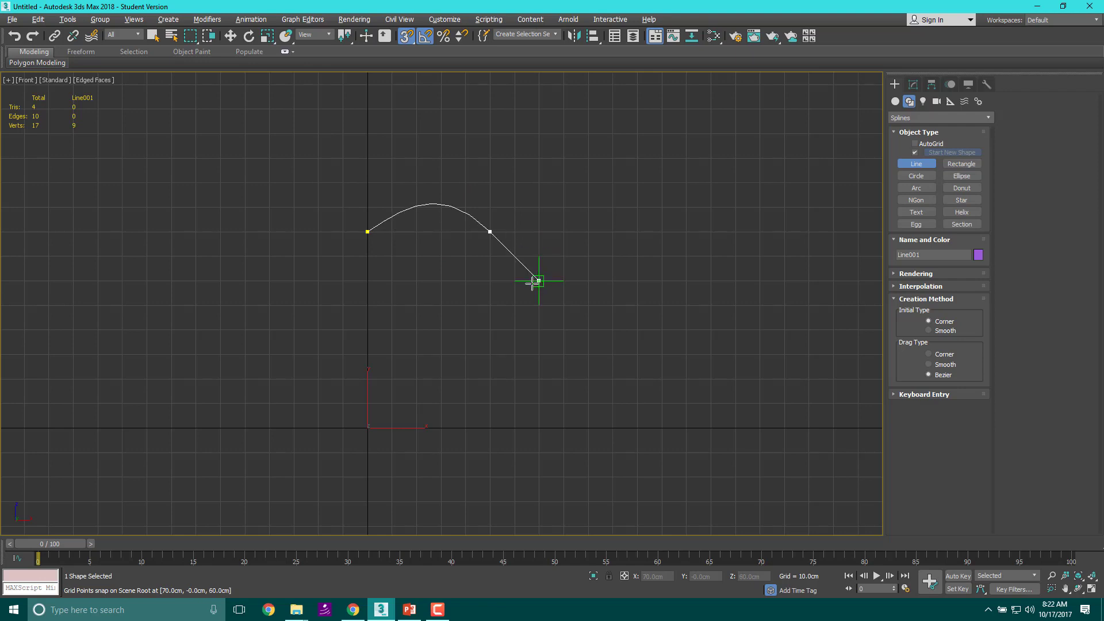
drag(534, 280, 490, 282)
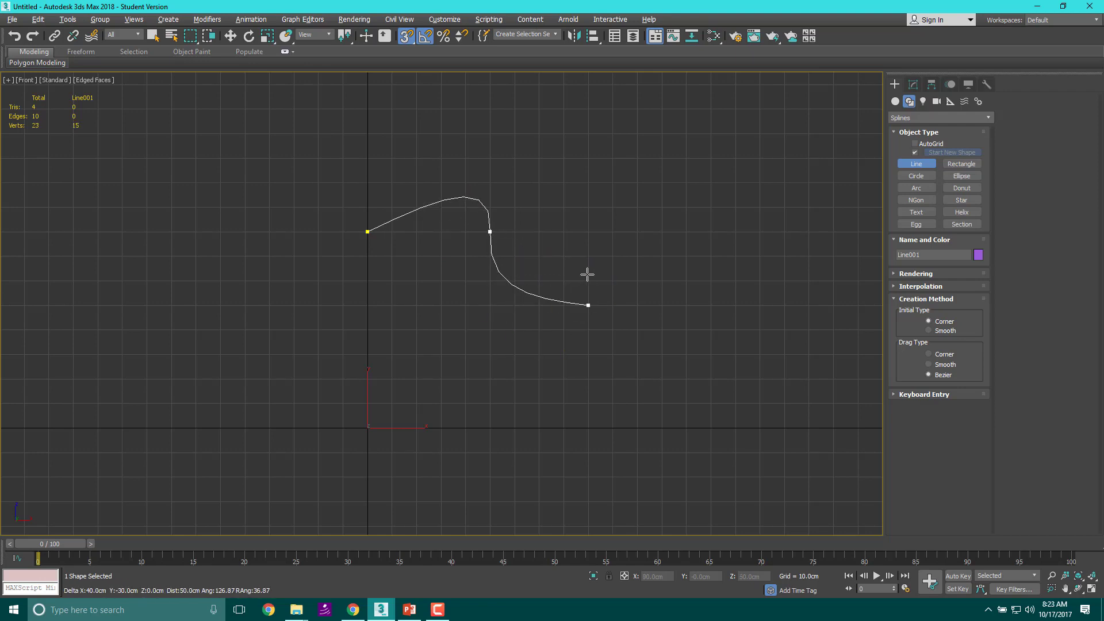
drag(587, 305, 595, 330)
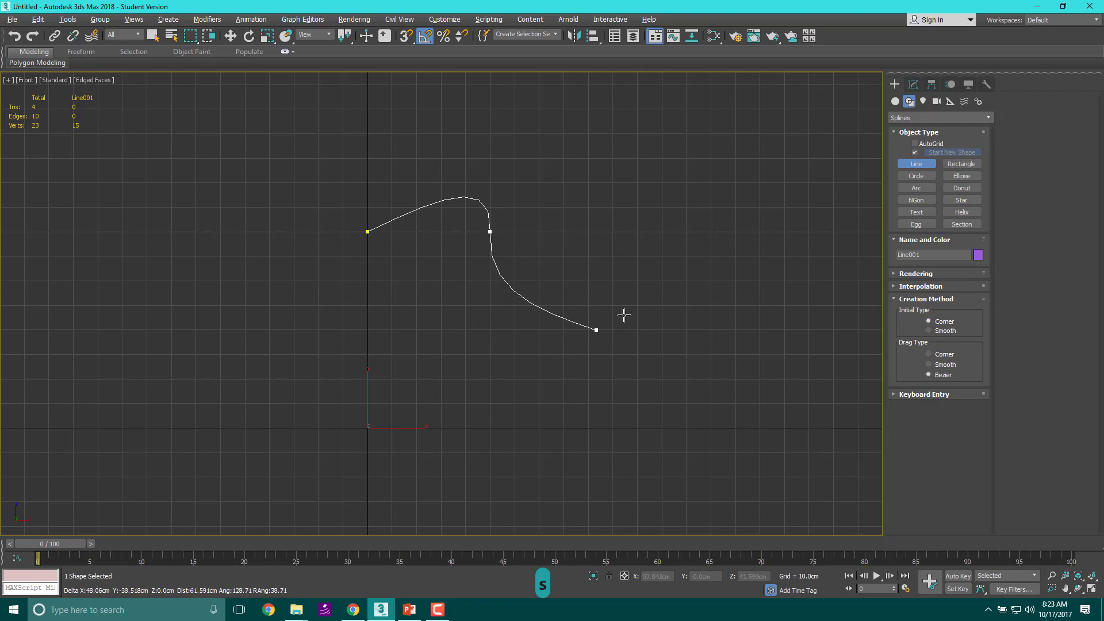
drag(595, 330, 563, 307)
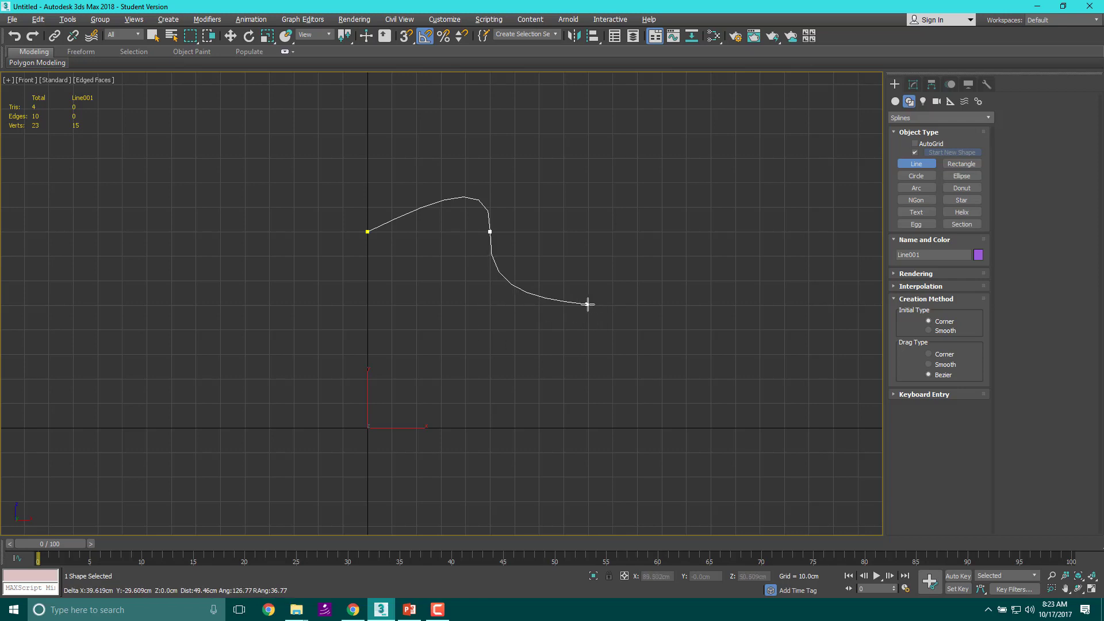
drag(588, 303, 577, 278)
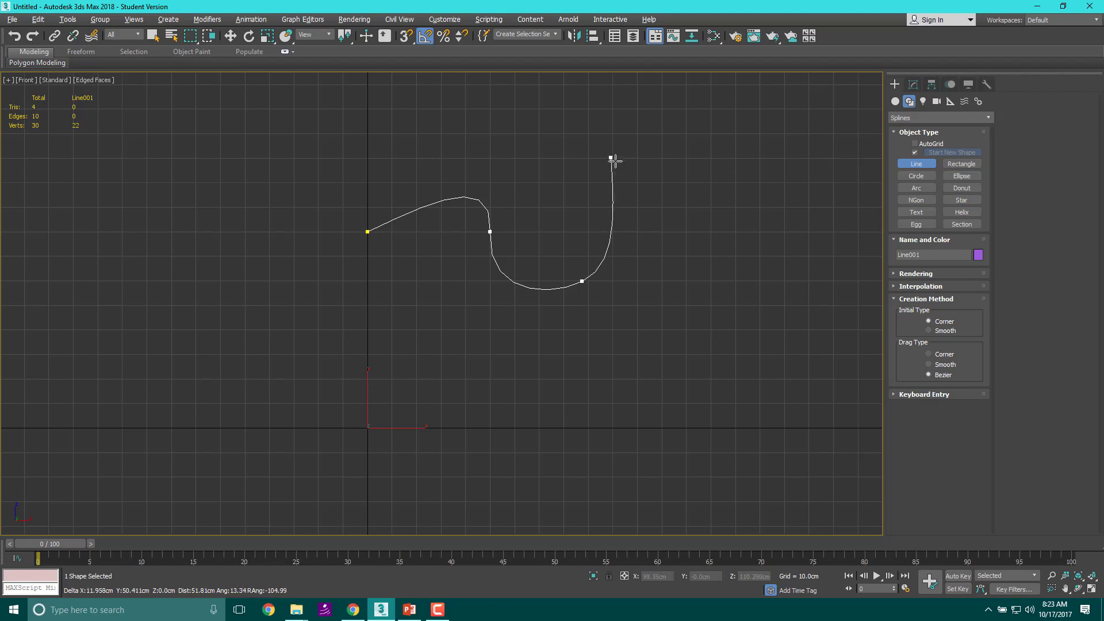
- Add the upper-right curl points and close the spline at its start into a paisley shape
drag(611, 157, 587, 161)
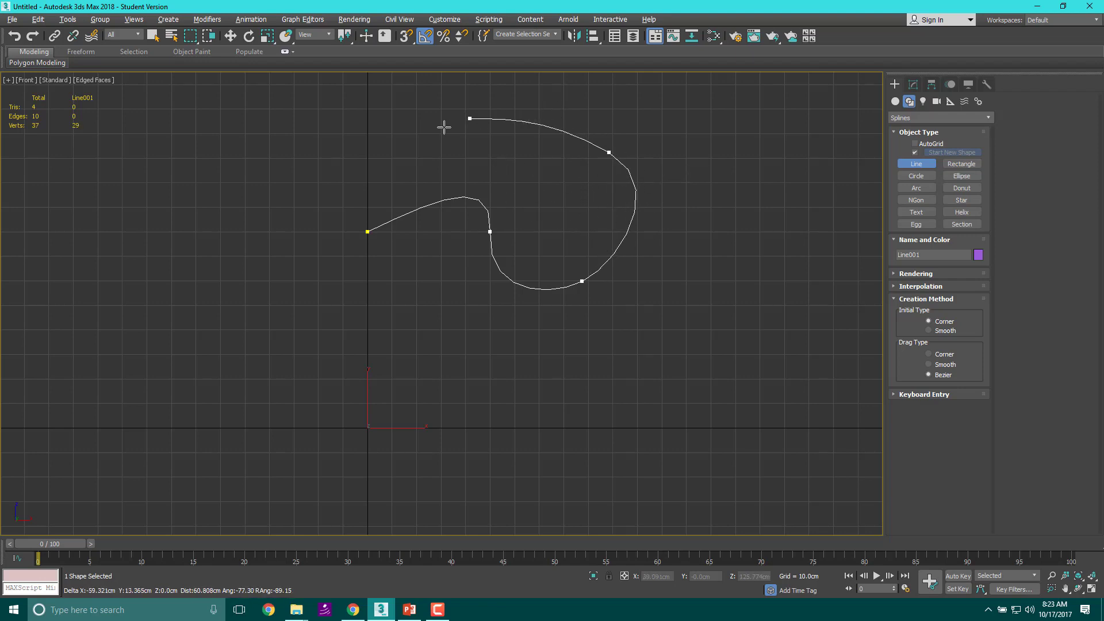
click(366, 197)
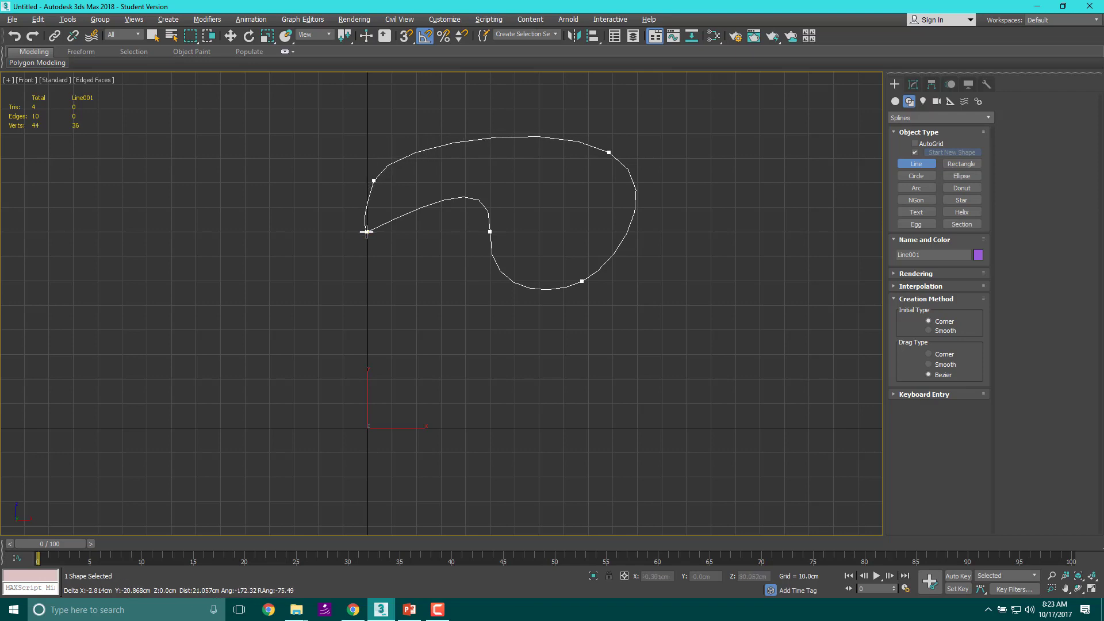
click(365, 231)
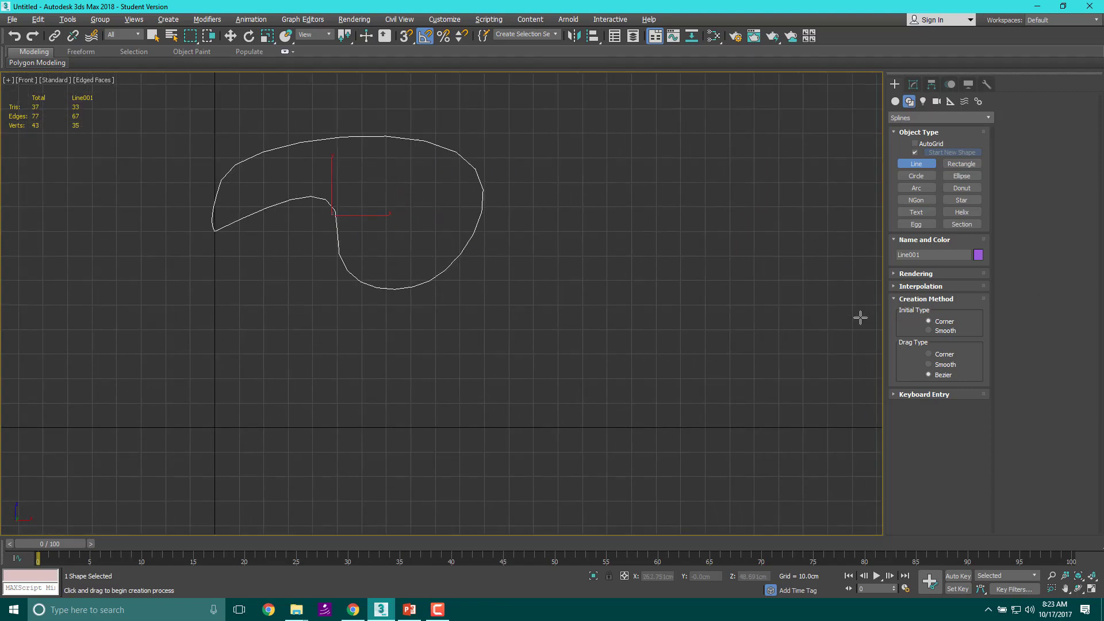
mouse_move(980, 341)
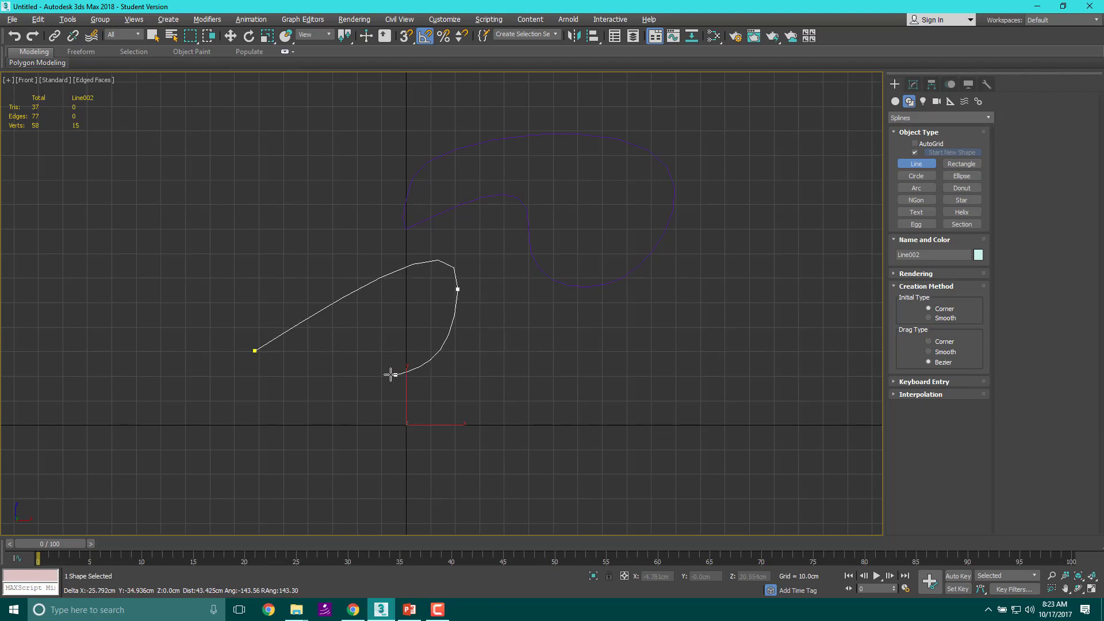
- Draw an open wave line left to right with two curling crests beneath the paisley shape
drag(391, 373, 454, 290)
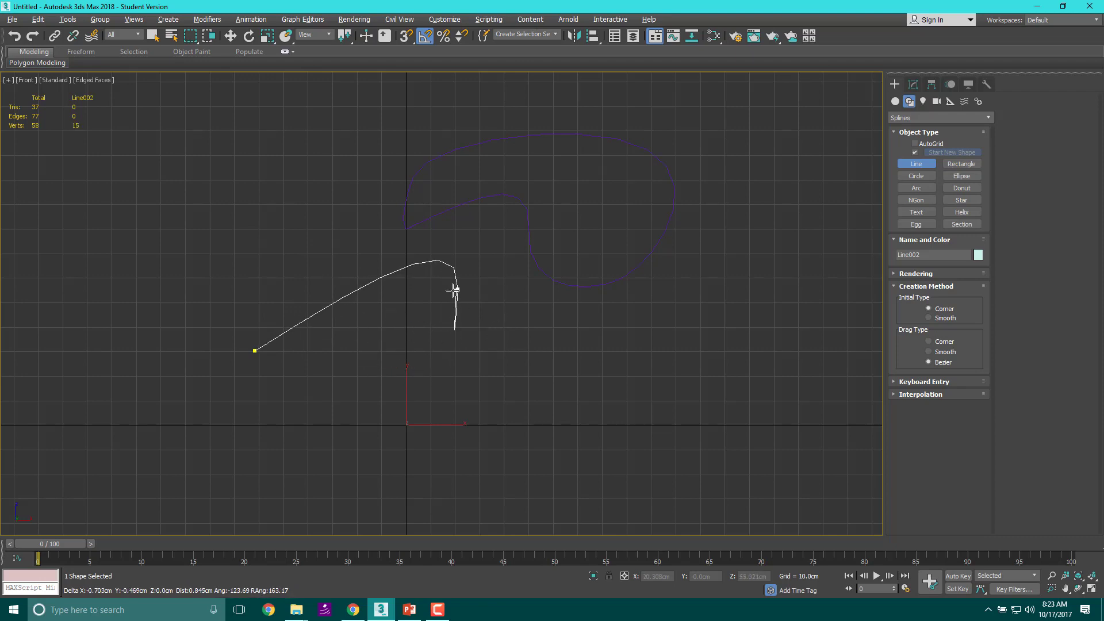
click(640, 316)
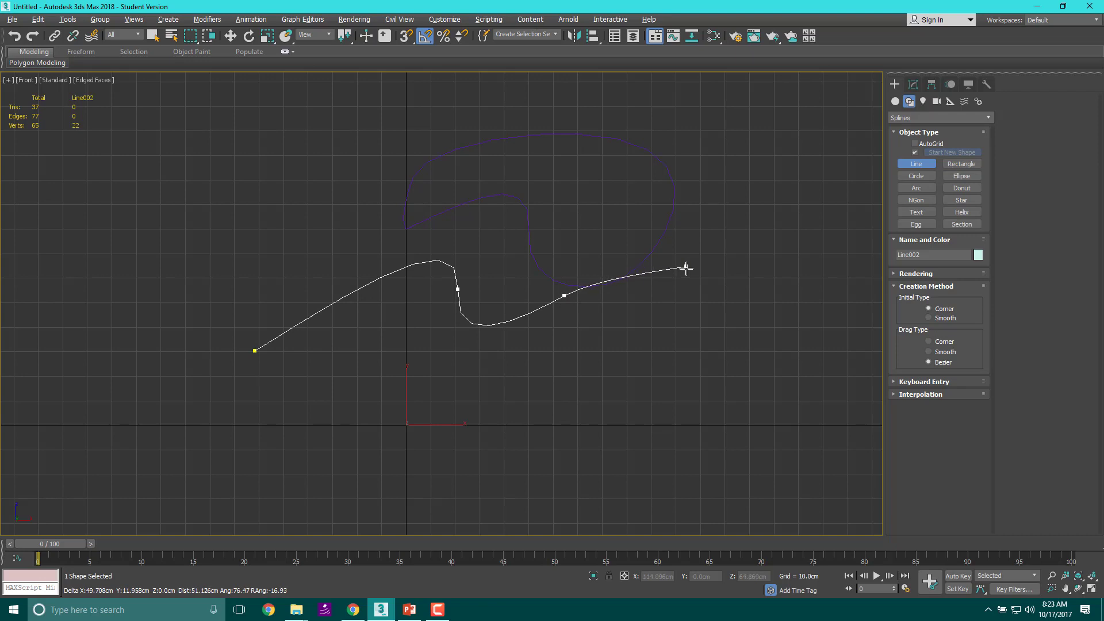
click(654, 266)
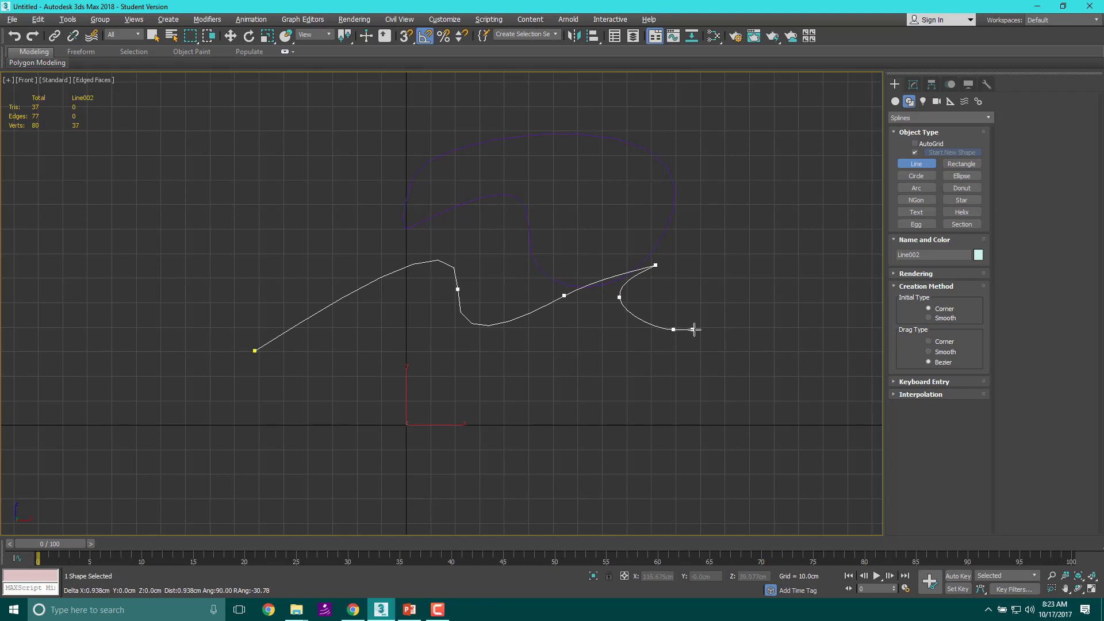
drag(672, 329, 752, 299)
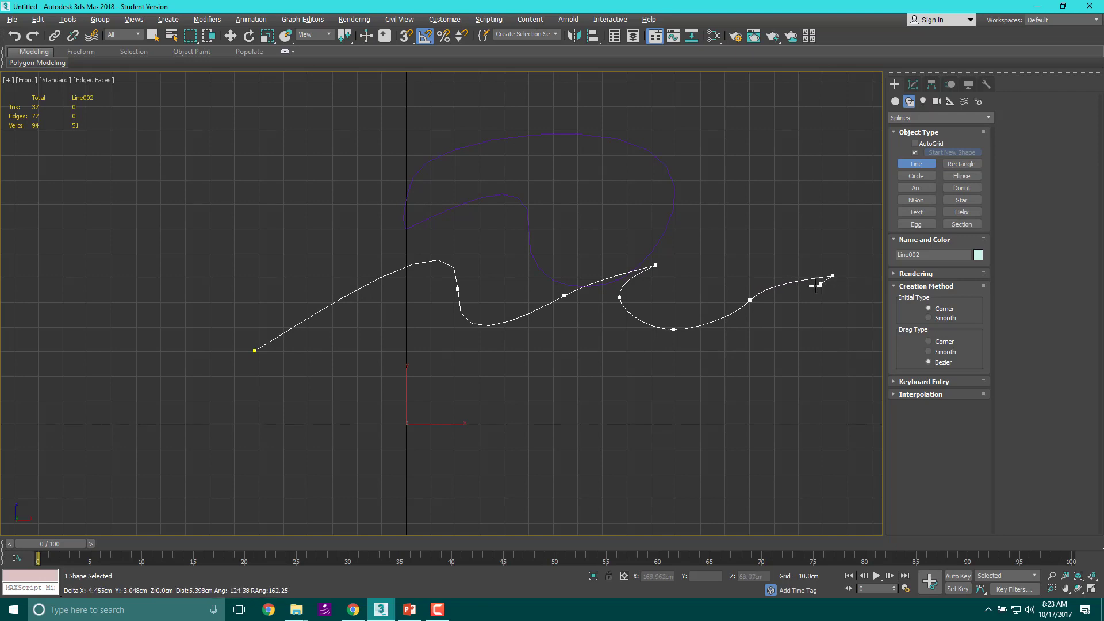
drag(831, 276, 792, 335)
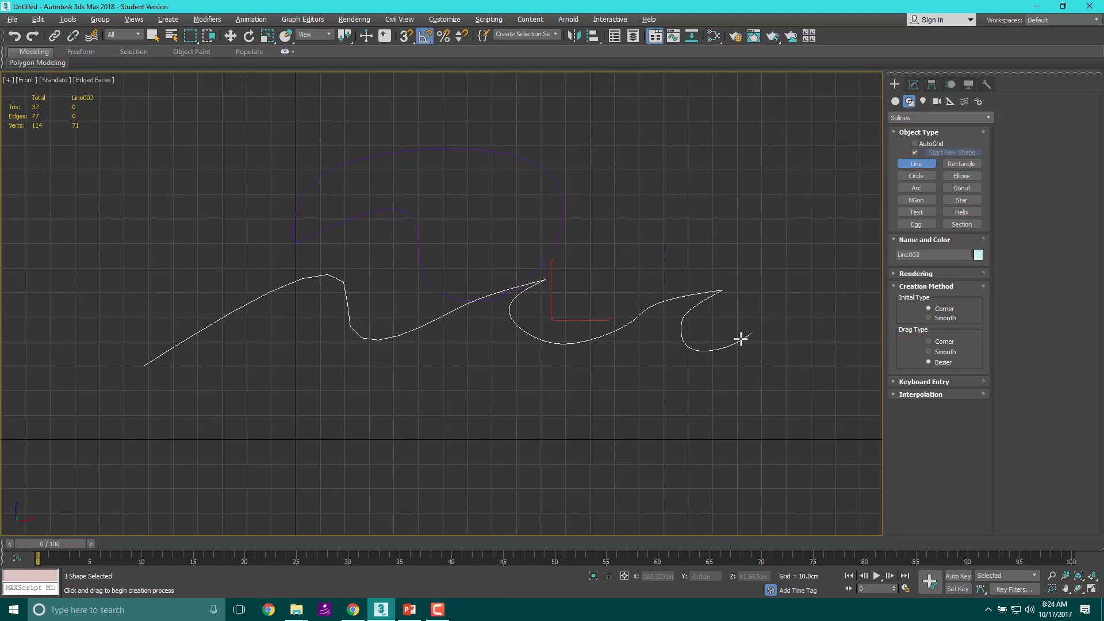
mouse_move(623, 315)
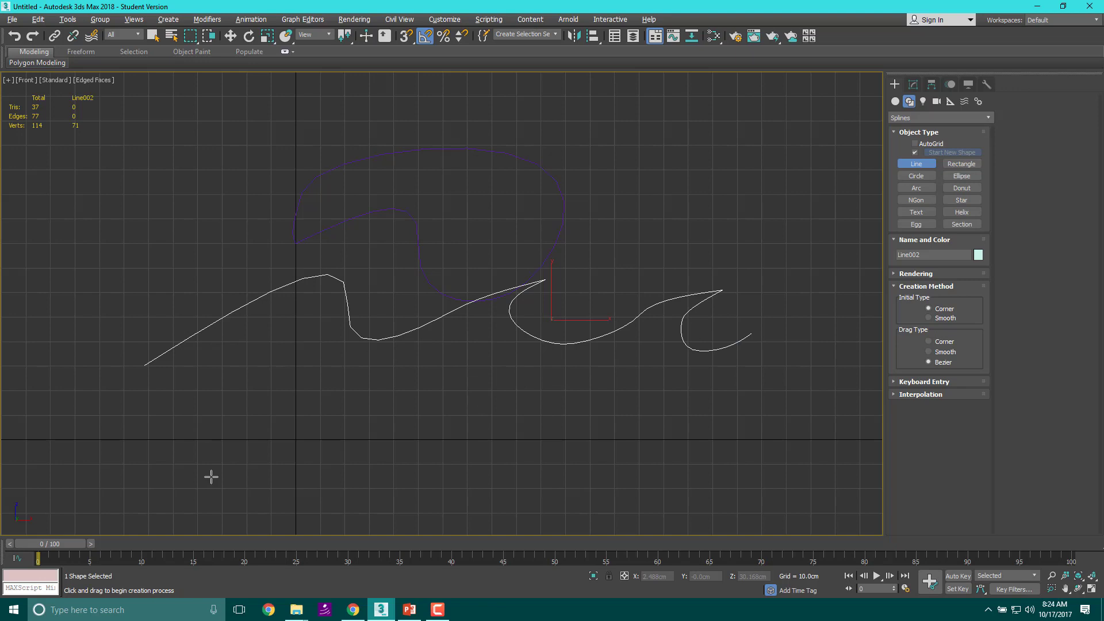
mouse_move(729, 287)
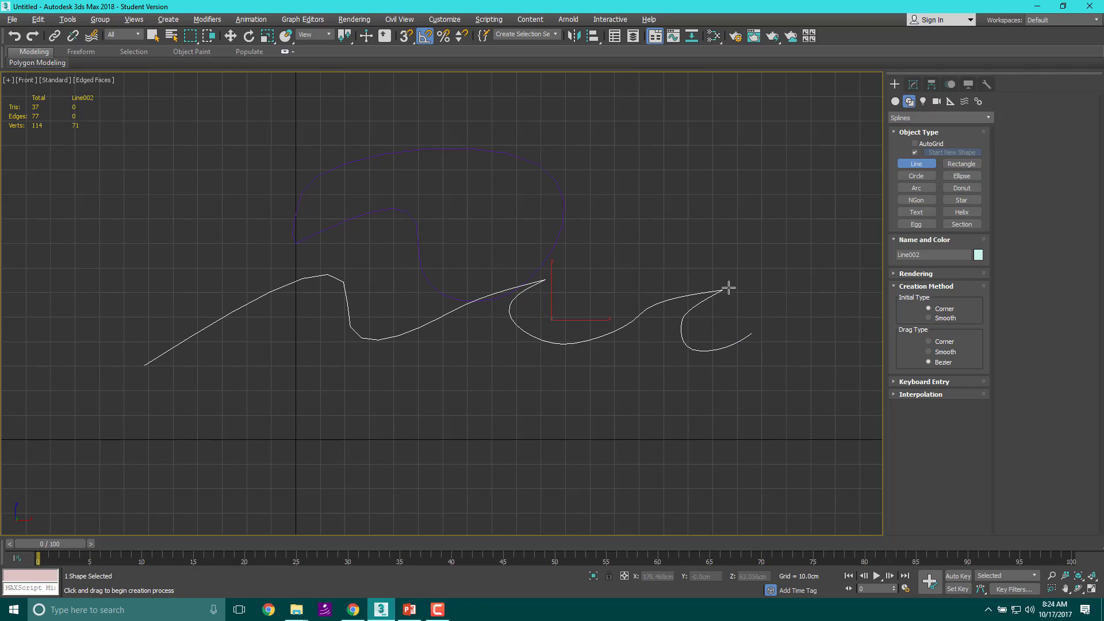
mouse_move(730, 313)
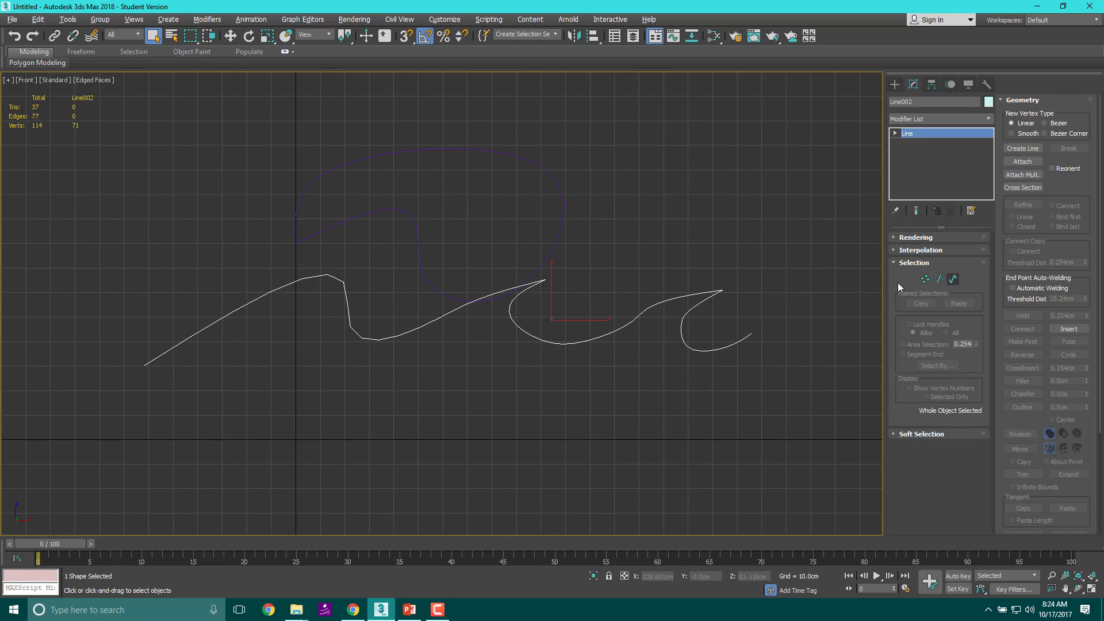
mouse_move(687, 274)
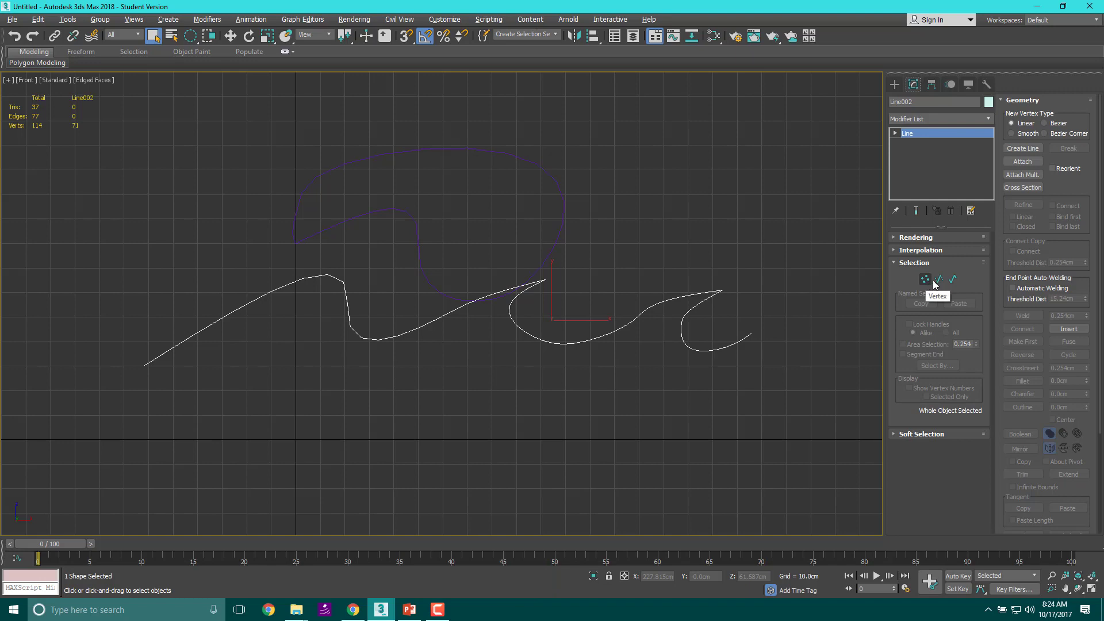
mouse_move(953, 280)
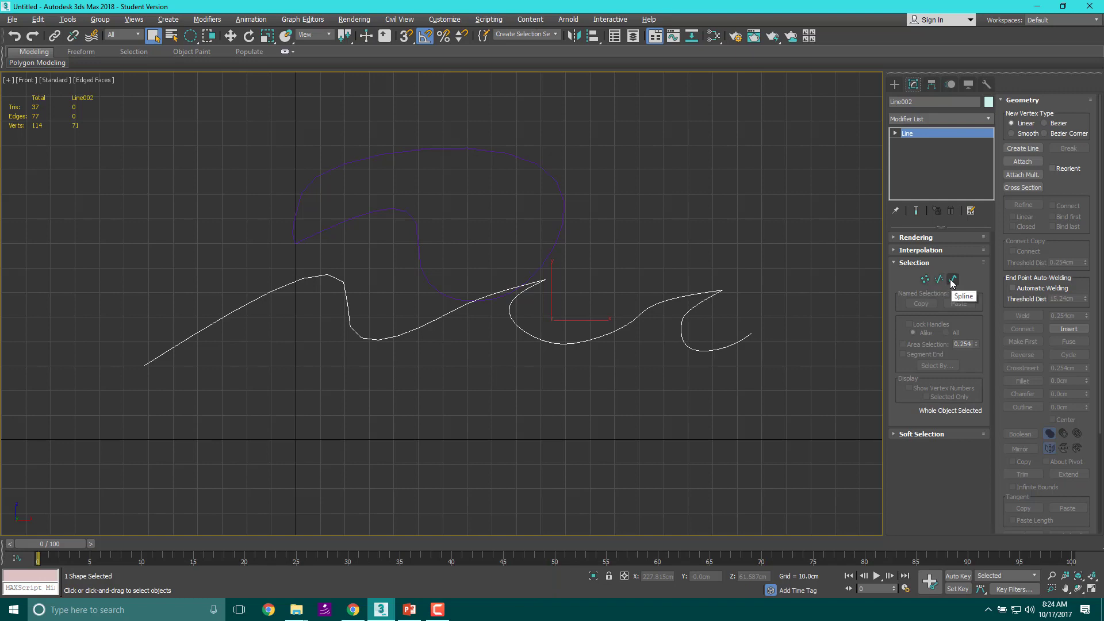
mouse_move(925, 279)
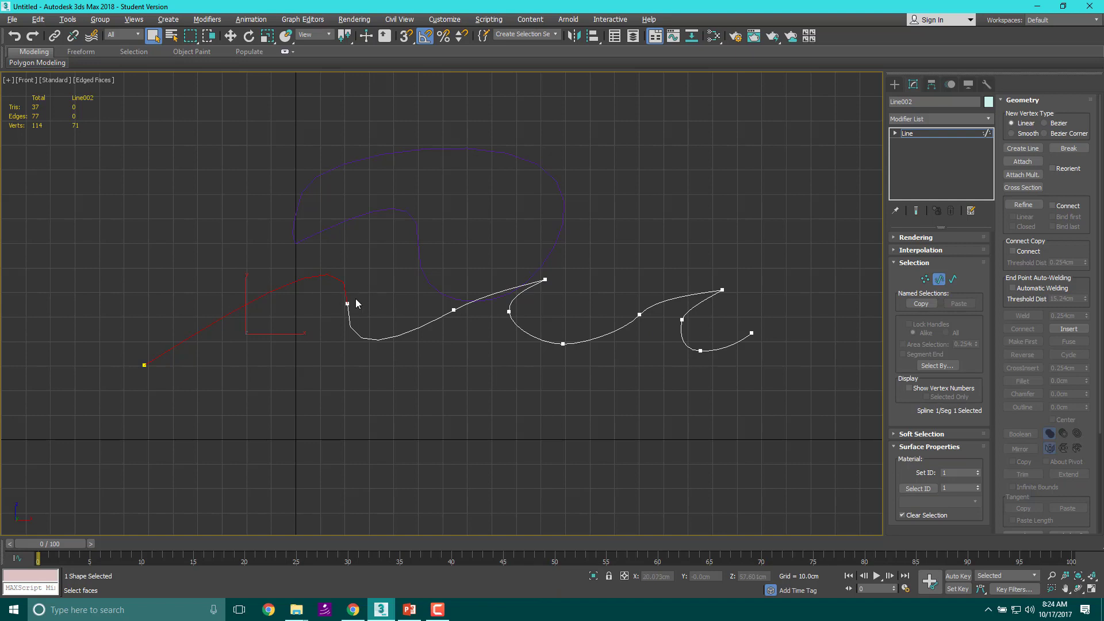
- Select the wave line at vertex level, smooth its left rise, and pick the first crest point
click(952, 280)
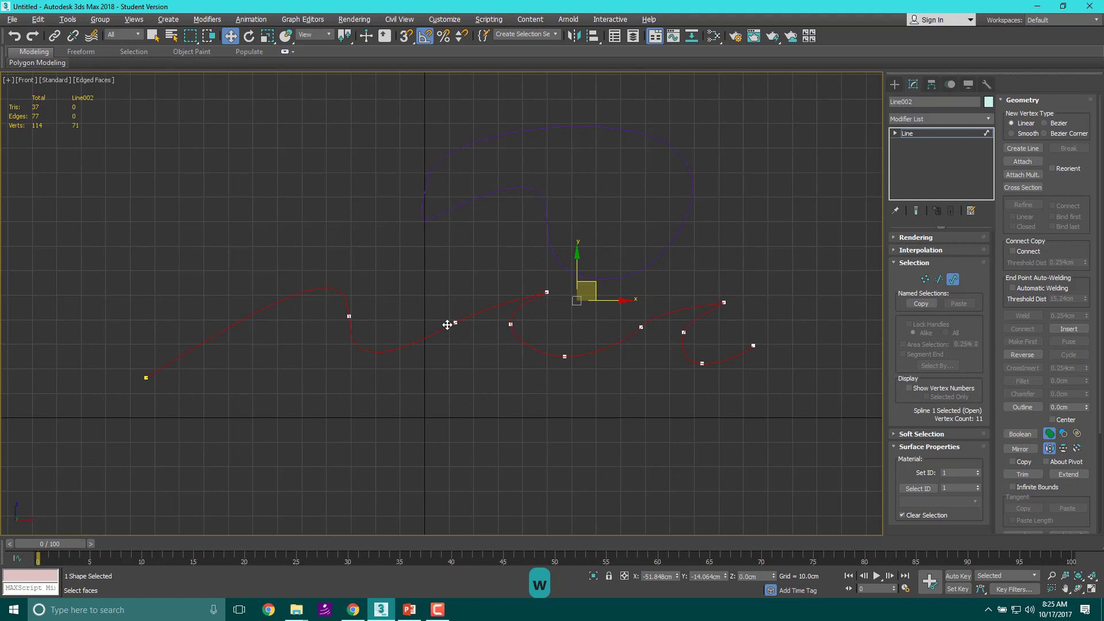
drag(448, 325, 464, 318)
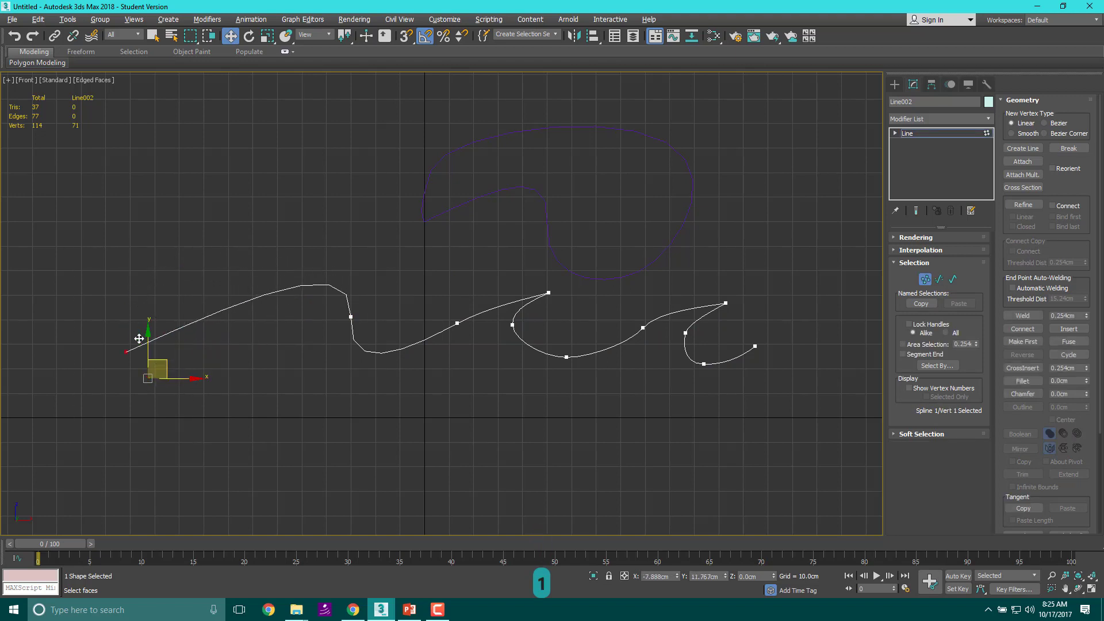
drag(139, 338, 177, 362)
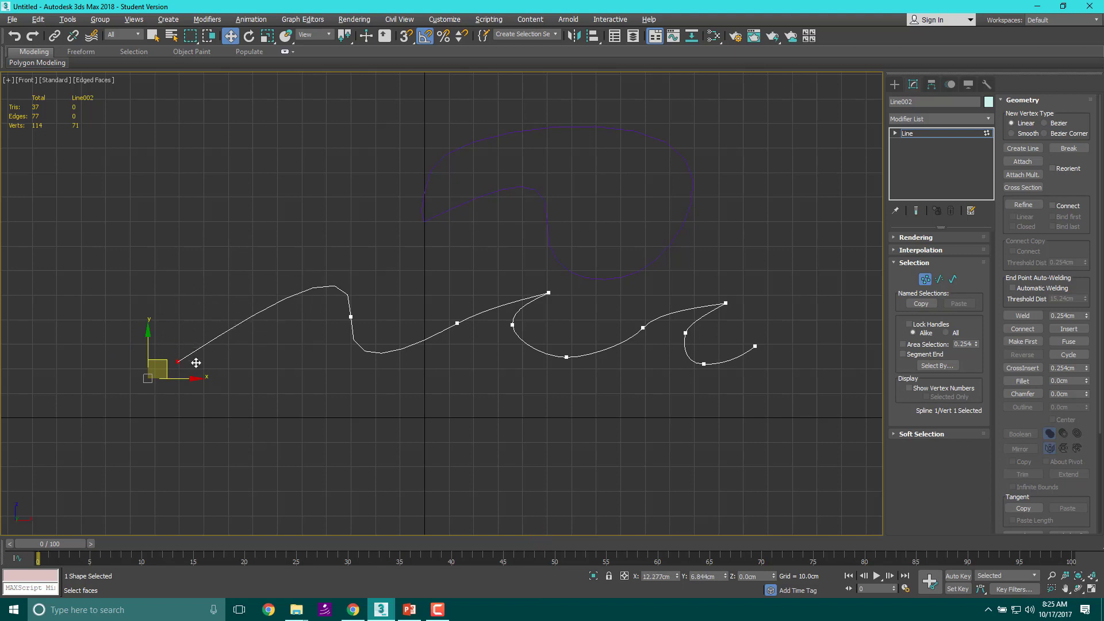
click(350, 316)
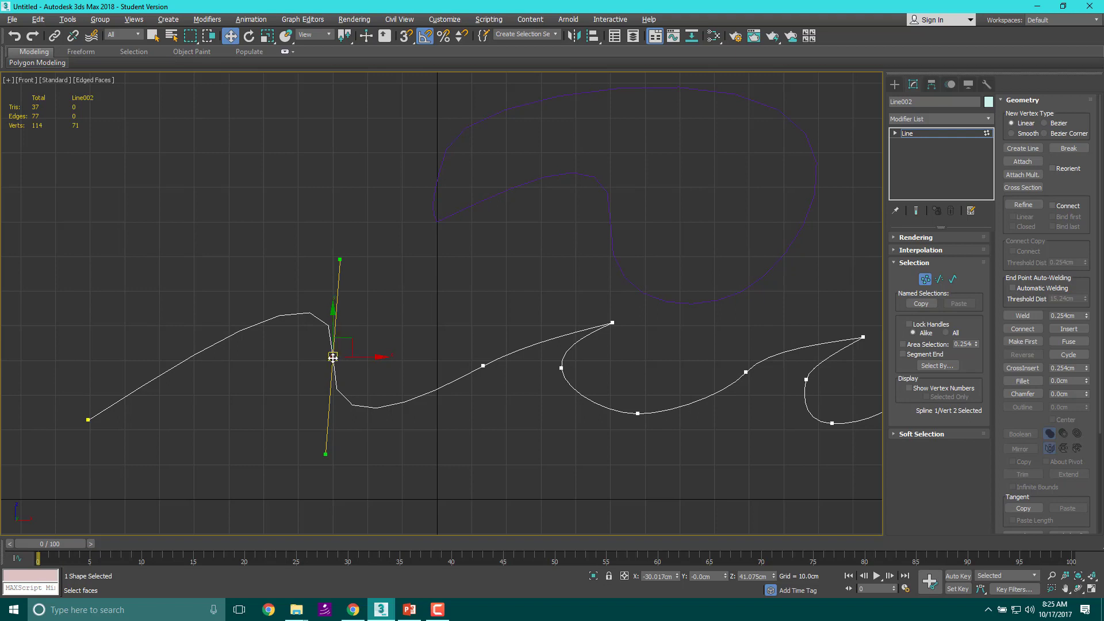
- Tilt and stretch the first crest's tangent handles into a sharp looping hook
right_click(332, 355)
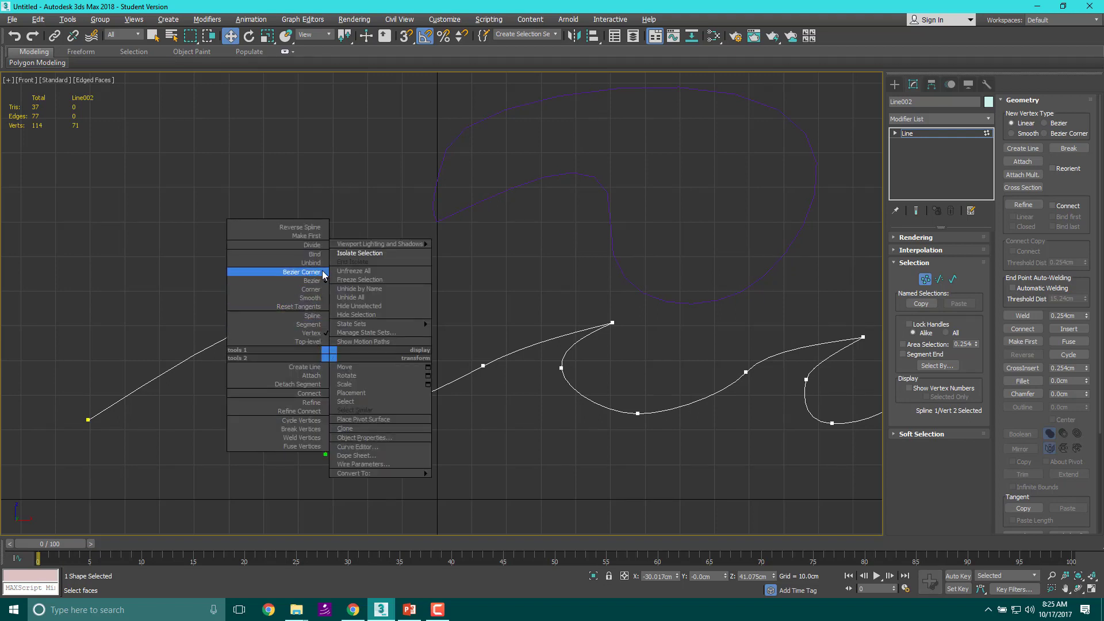
mouse_move(310, 289)
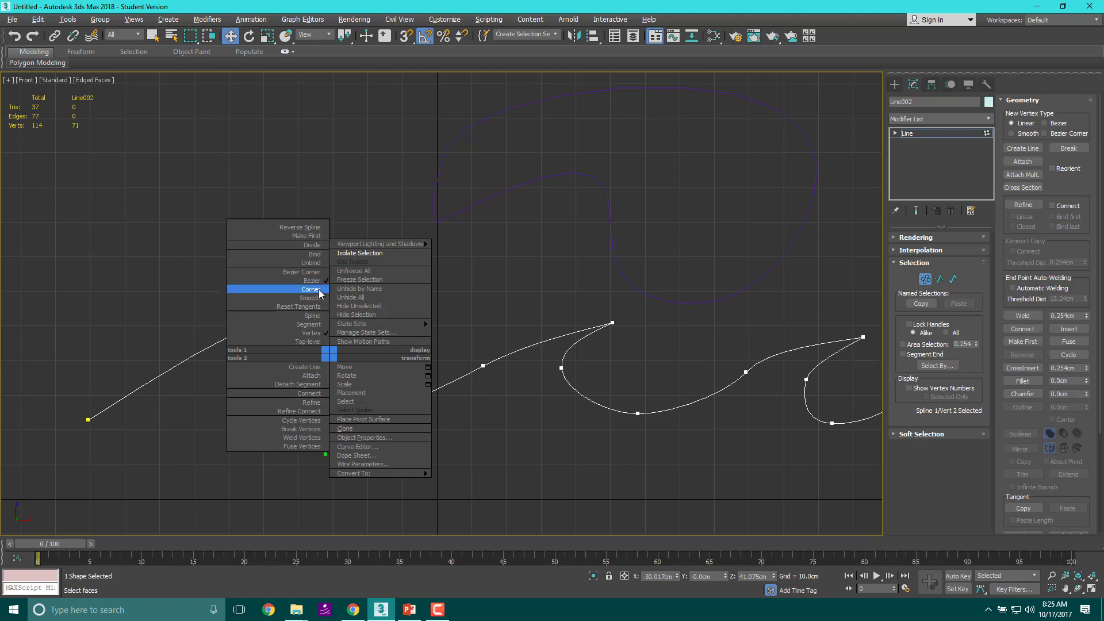
mouse_move(311, 297)
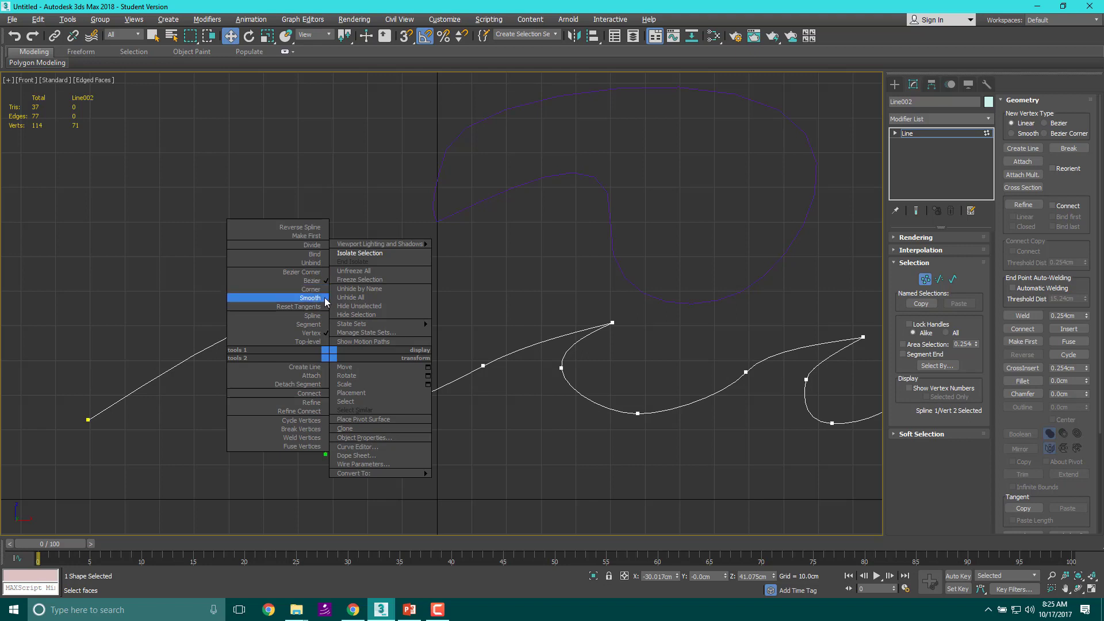
mouse_move(304, 304)
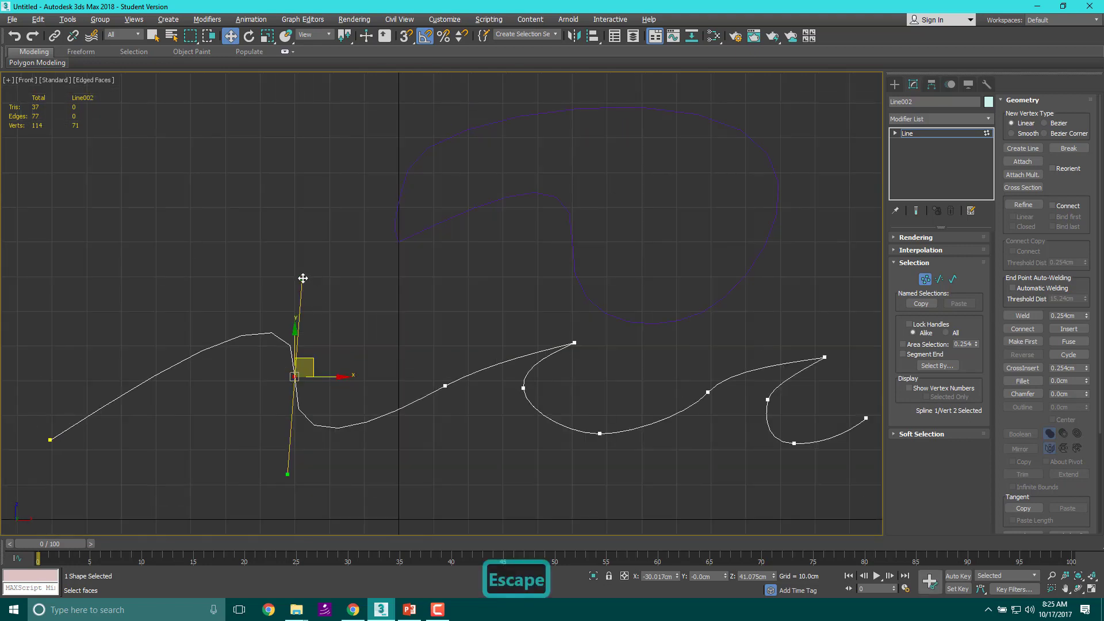
drag(293, 278, 293, 304)
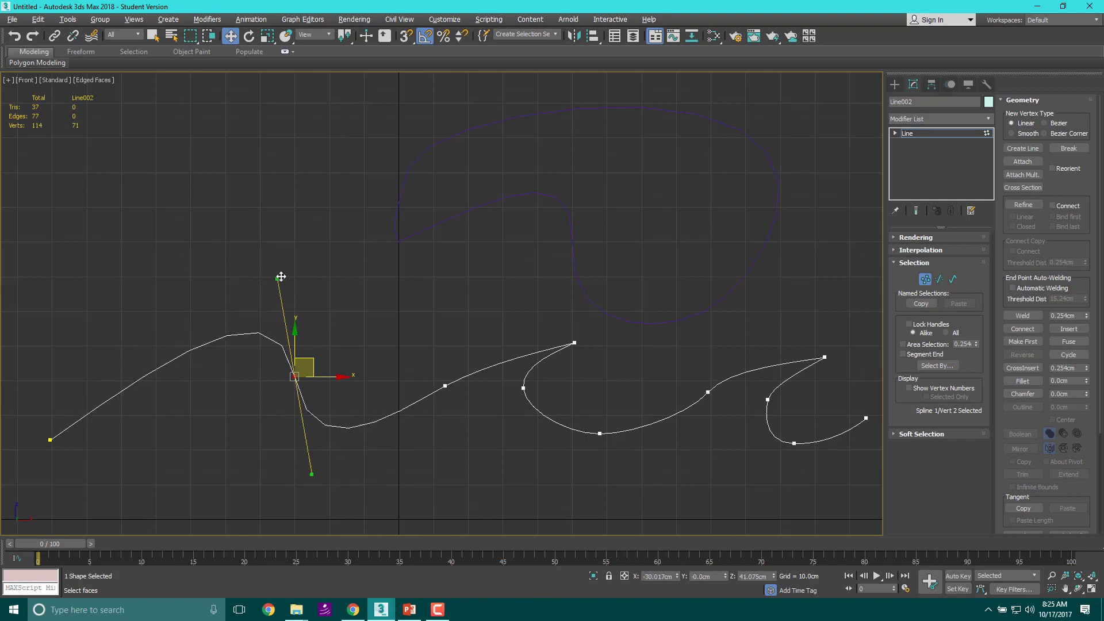
drag(280, 277, 369, 478)
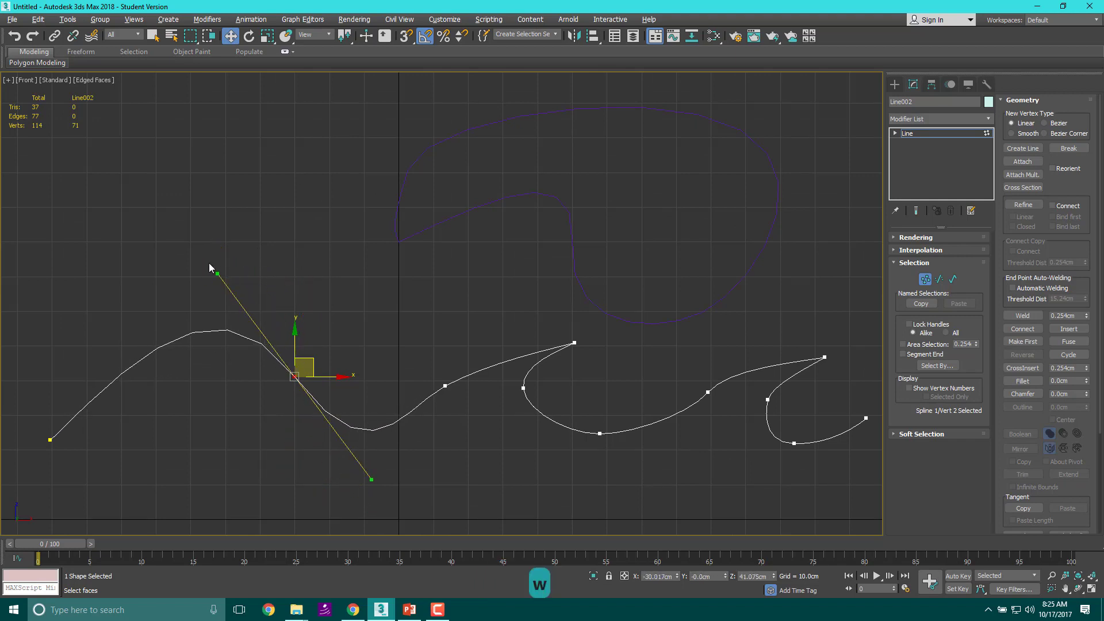
mouse_move(313, 360)
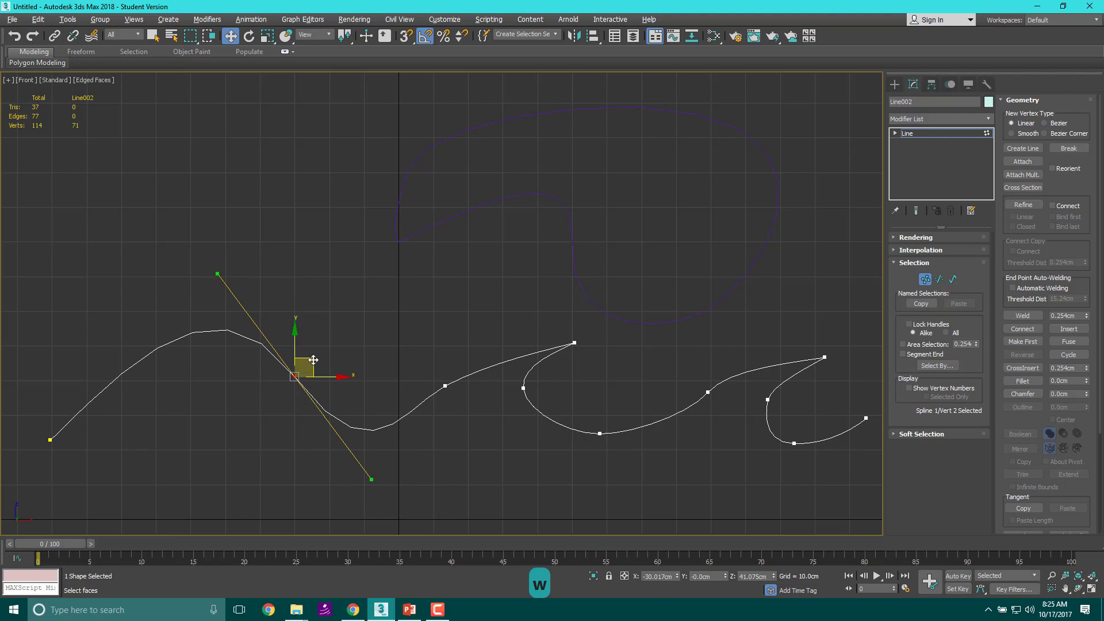
drag(313, 359, 315, 378)
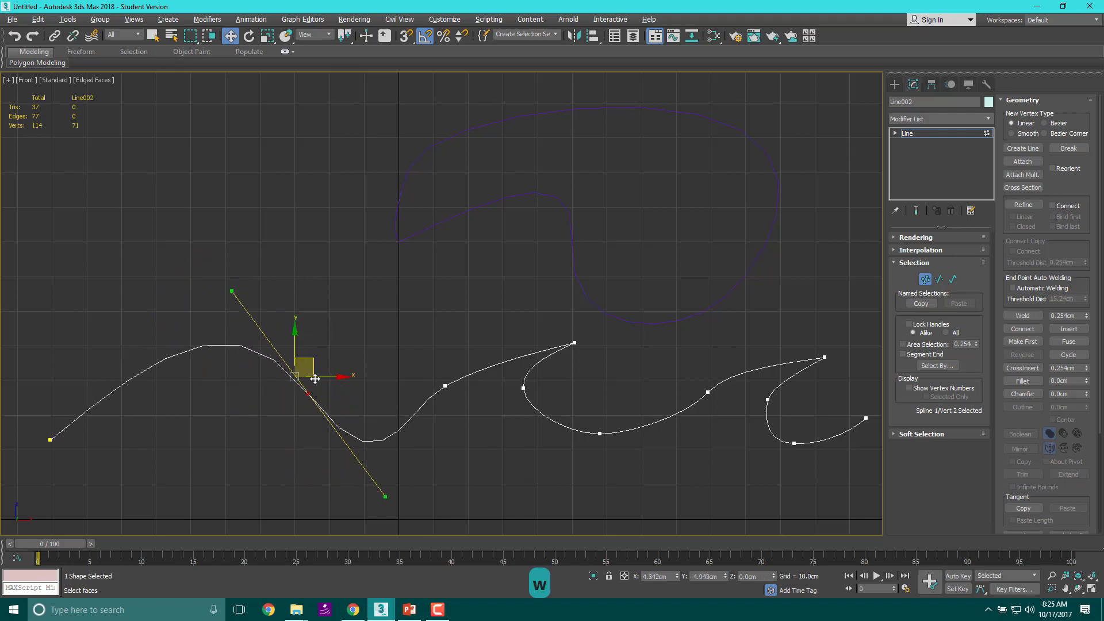
drag(313, 377, 271, 346)
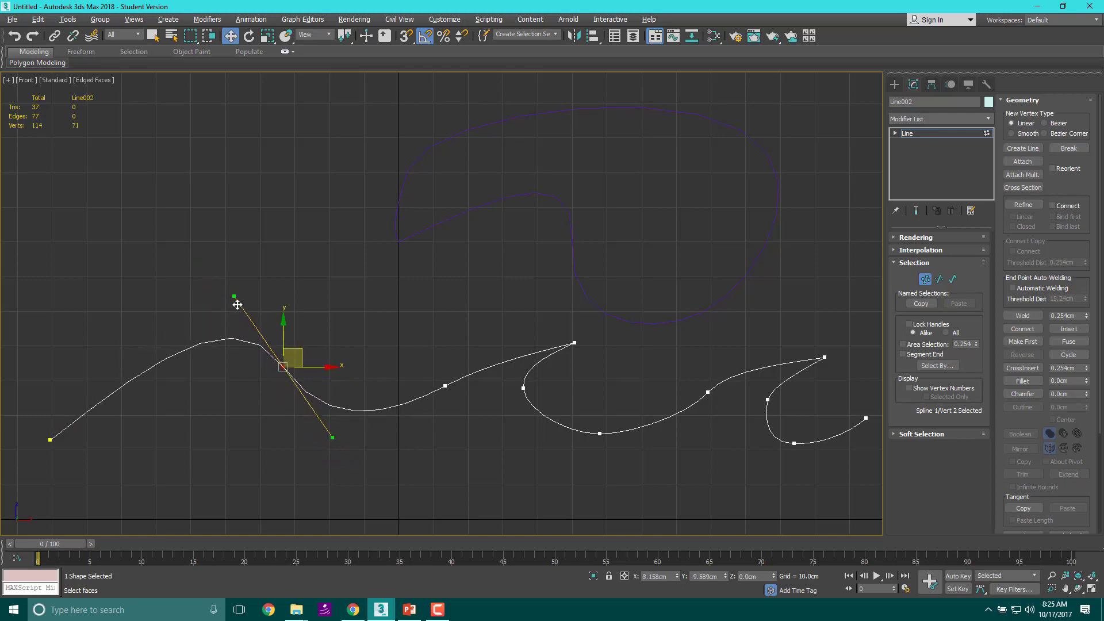
drag(237, 304, 260, 332)
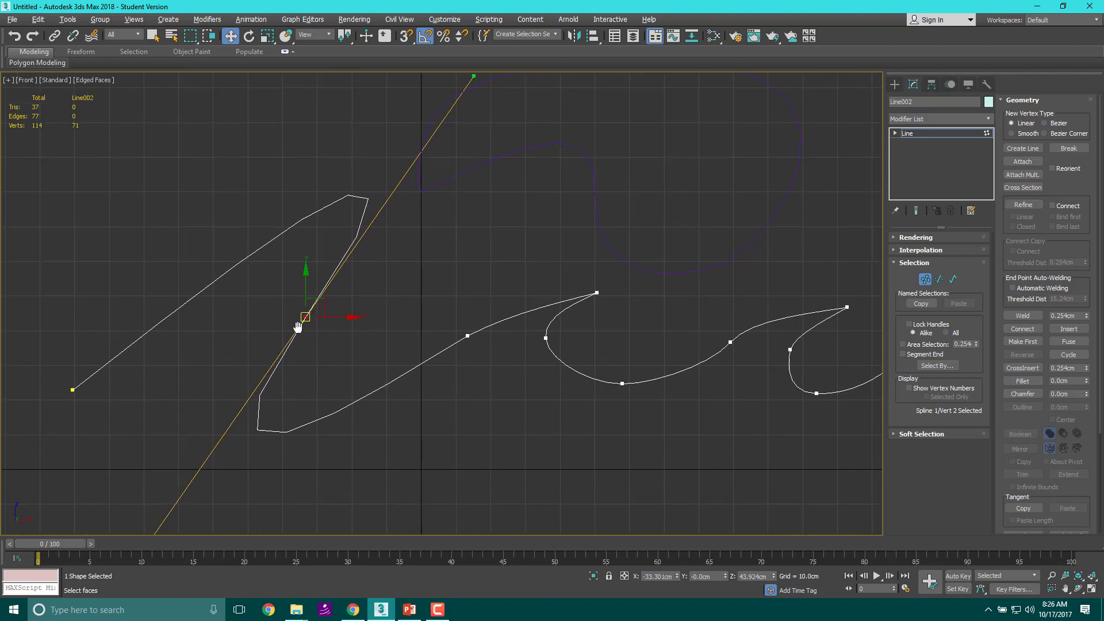
- Pull the hook's tangent down to sharpen the bend and select the second crest vertex
right_click(297, 325)
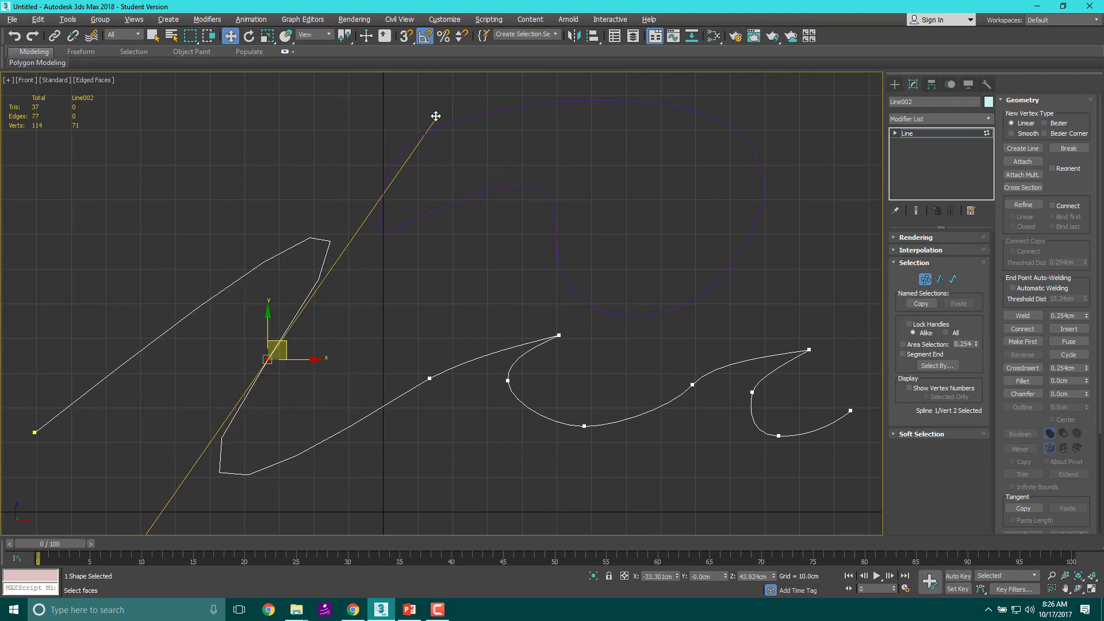
drag(435, 115, 130, 287)
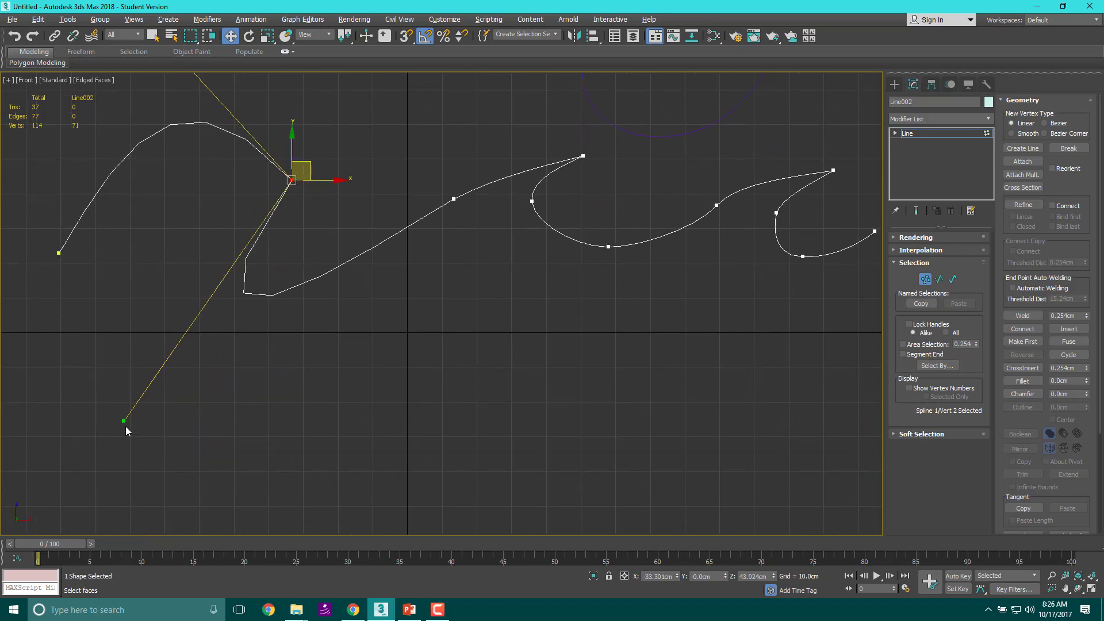
drag(123, 421, 179, 261)
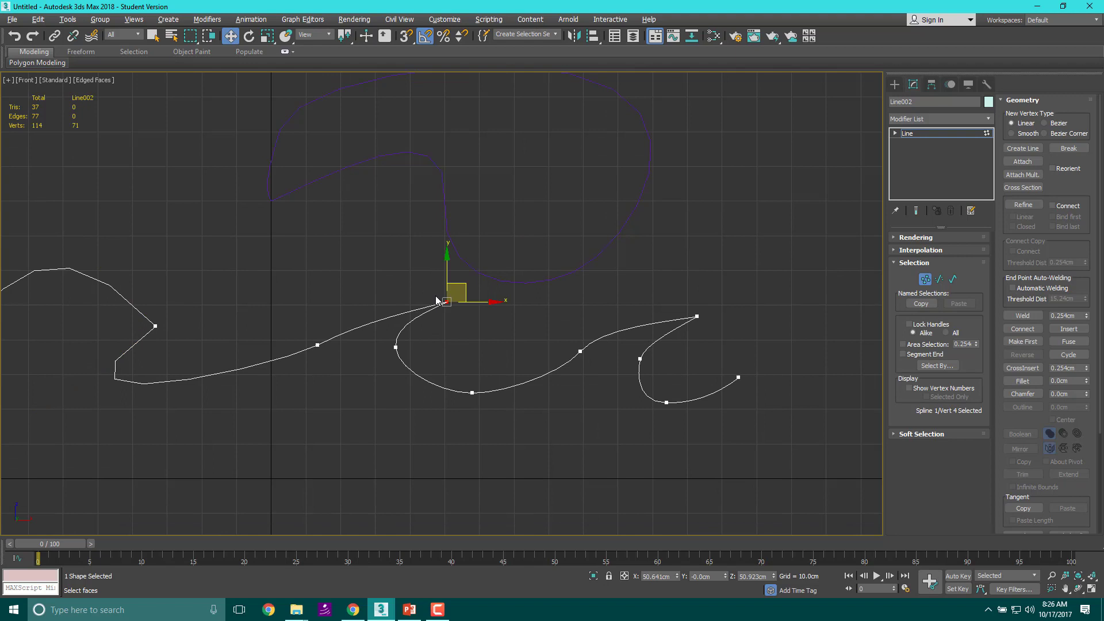
- Change the second crest vertex's type and pull its tangent into a pointed curling tip
right_click(437, 299)
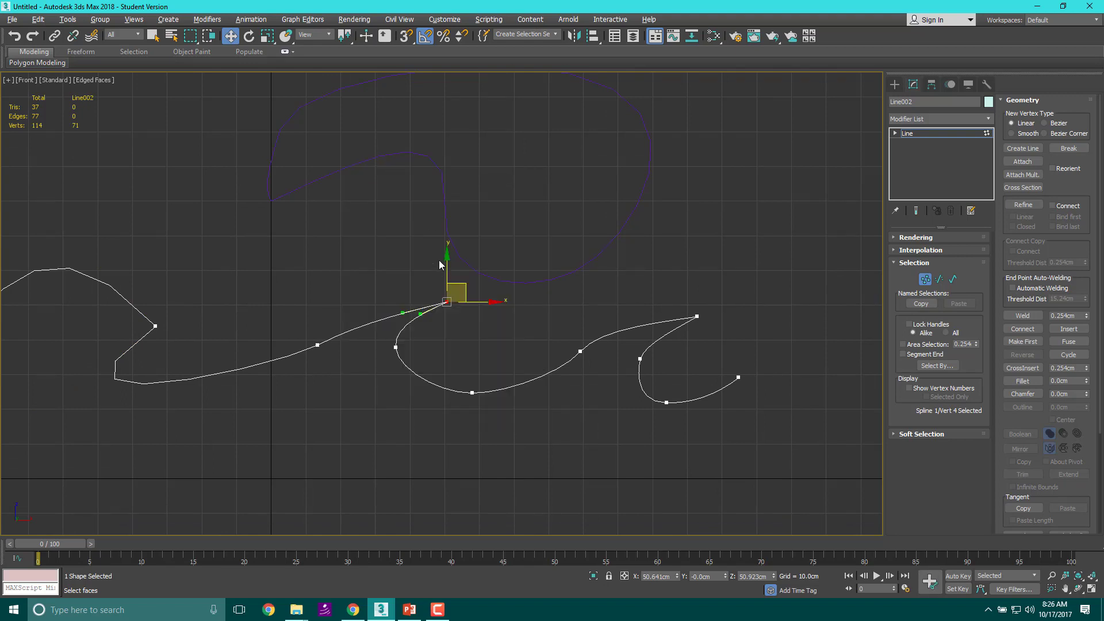
drag(421, 313, 357, 293)
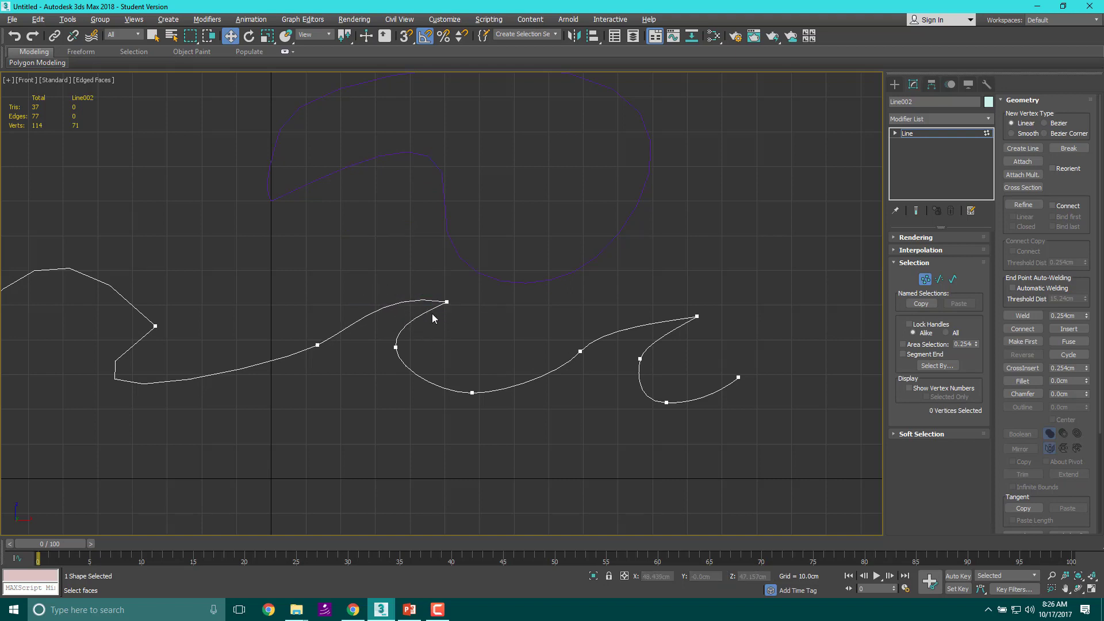
click(446, 302)
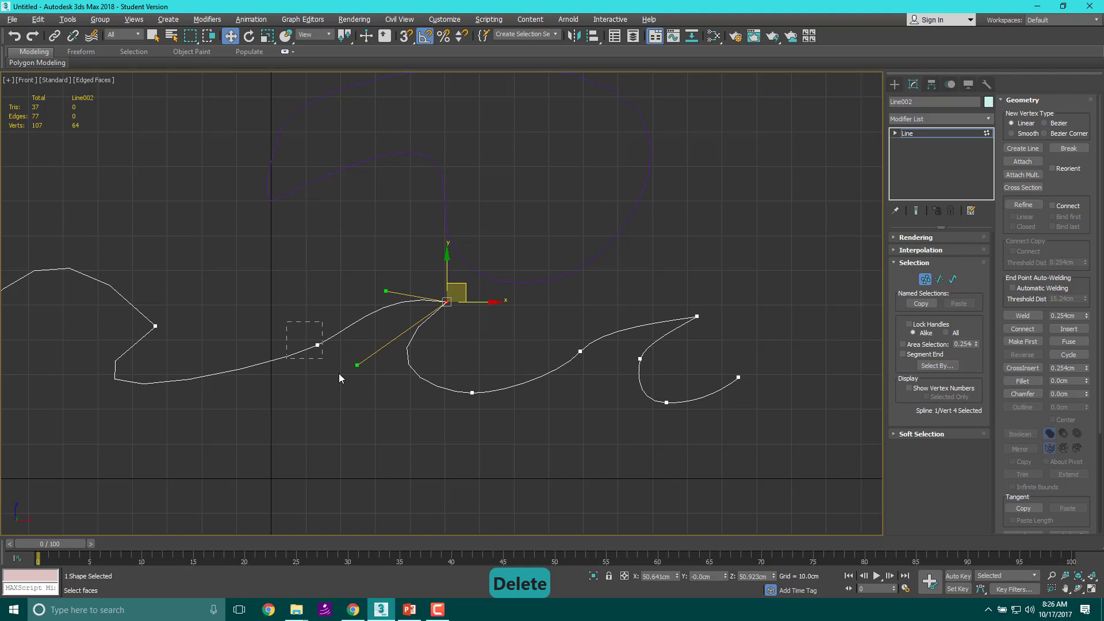
- Make the right crest vertex a Bezier point and round its curve with the tangent
drag(447, 302, 318, 345)
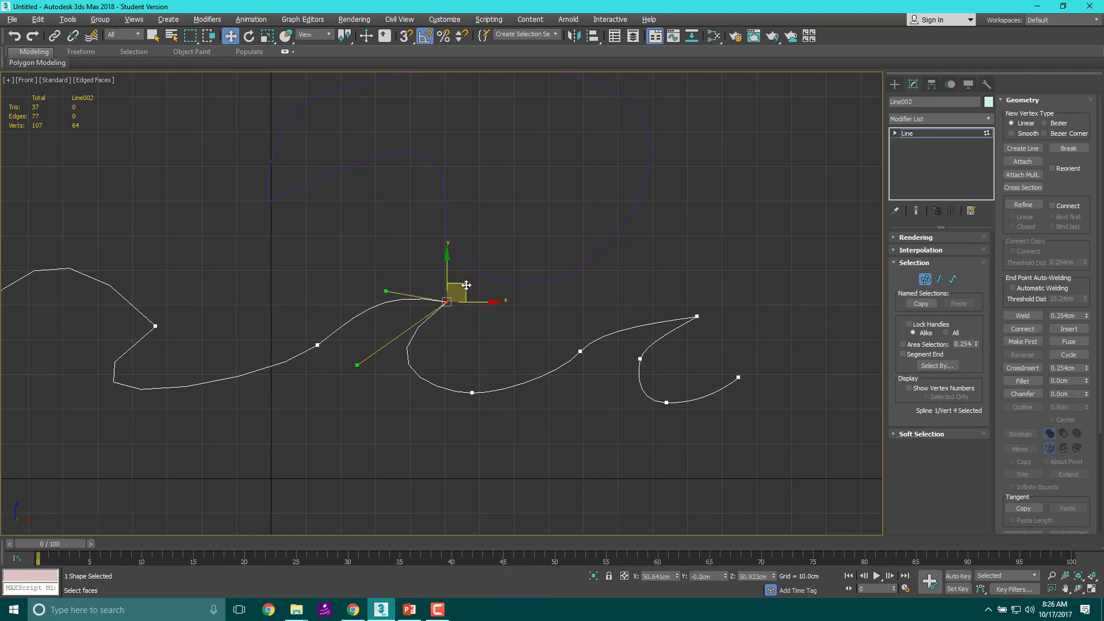
drag(447, 299, 319, 344)
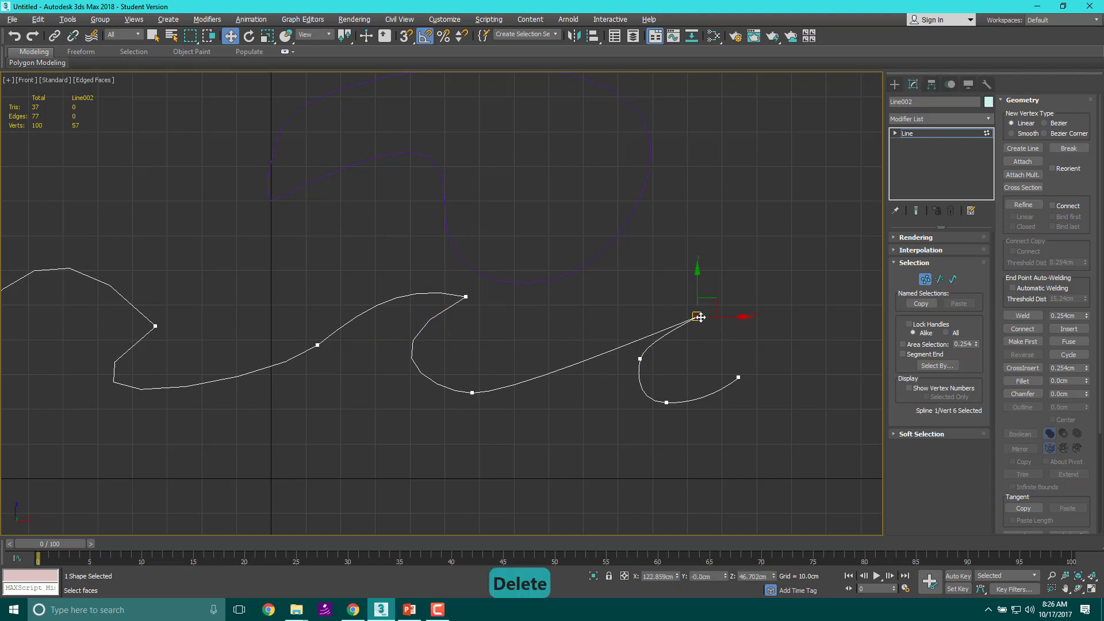
right_click(697, 315)
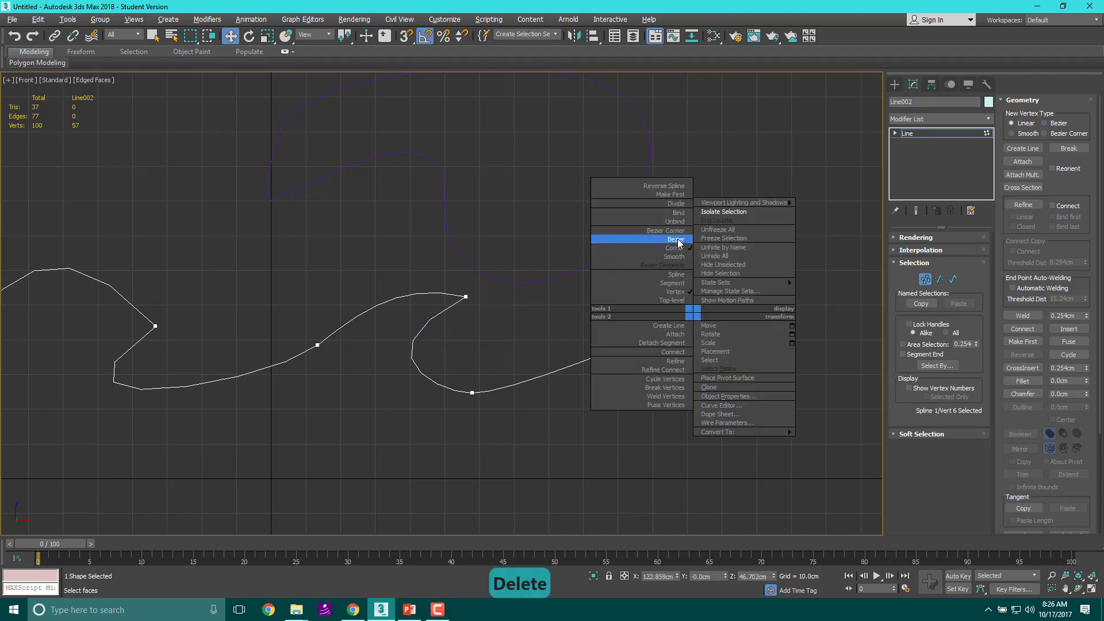
click(675, 239)
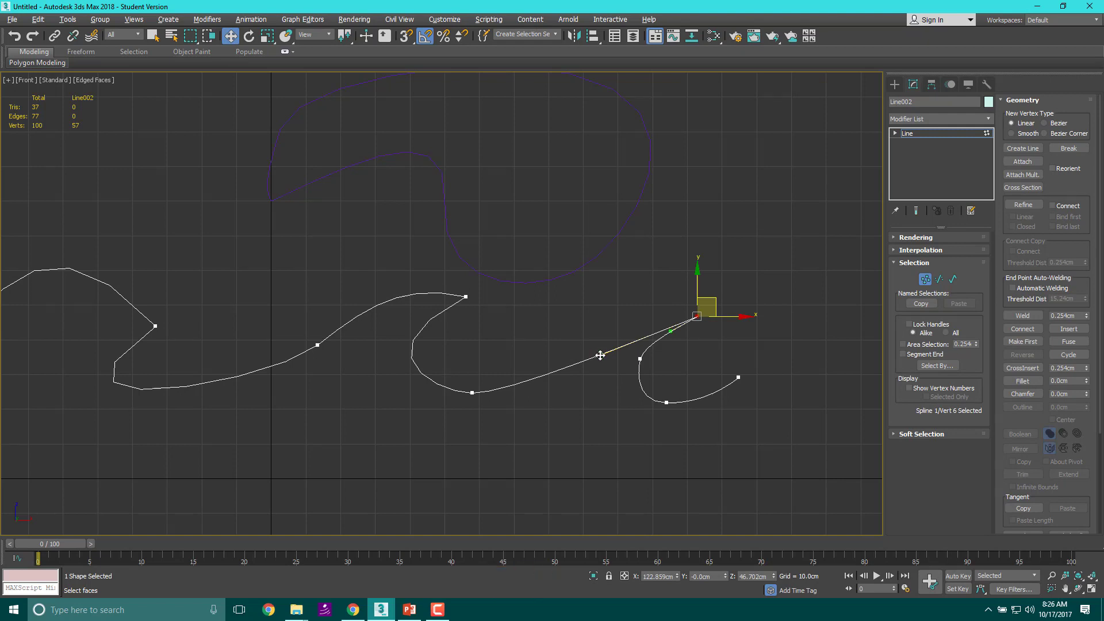
drag(600, 355, 673, 375)
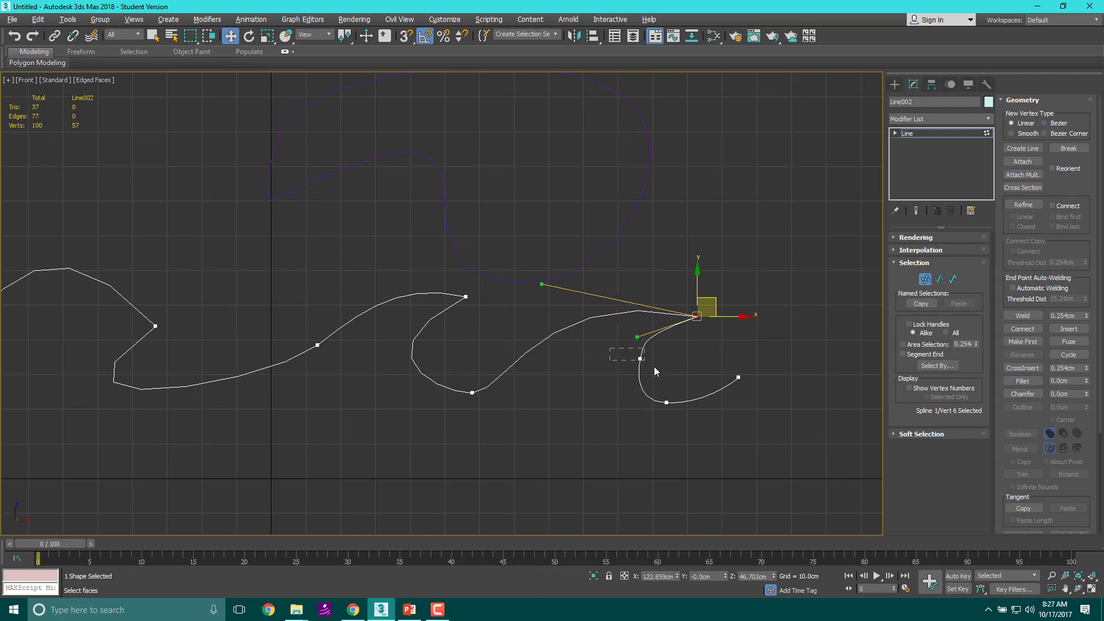
- Delete surplus vertices, reshape the shortened end curl and trough, and return to the front view
key(Delete)
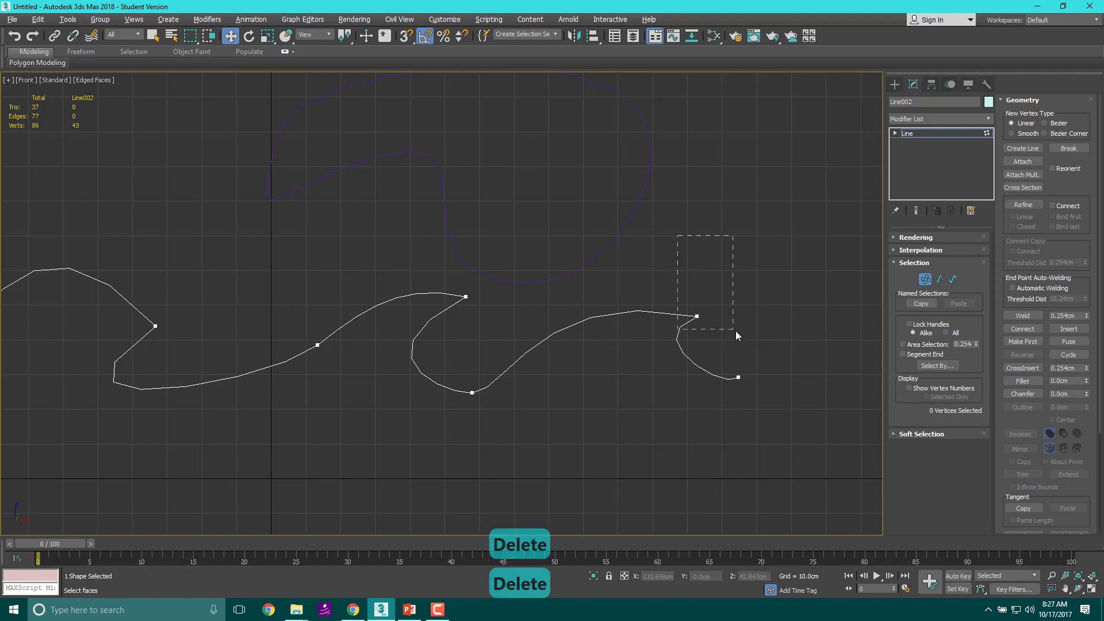
click(696, 315)
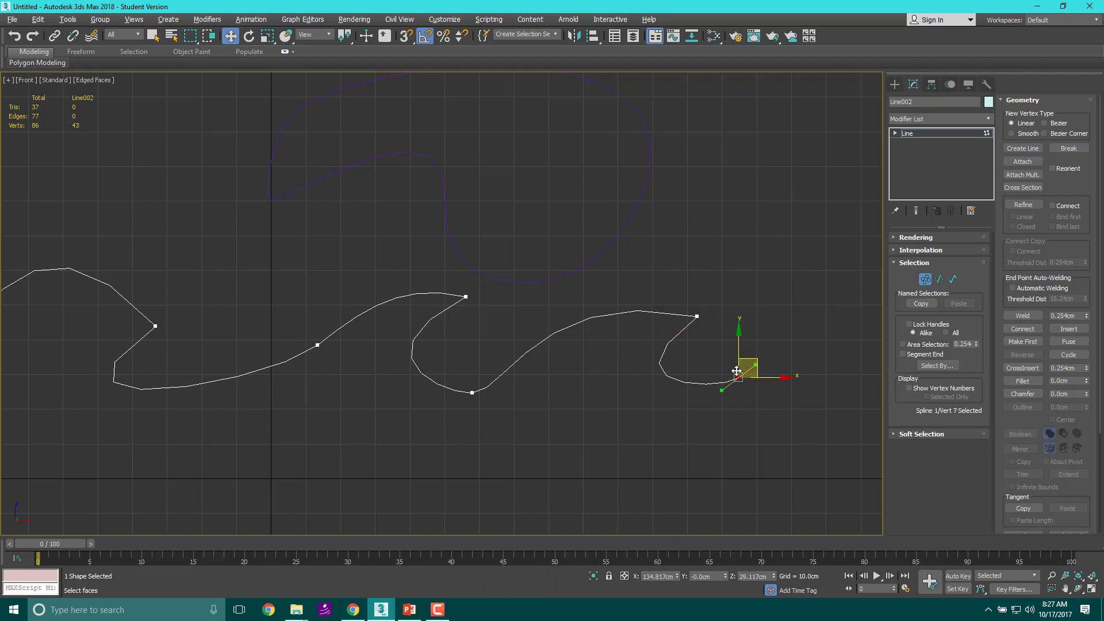
drag(736, 371, 717, 369)
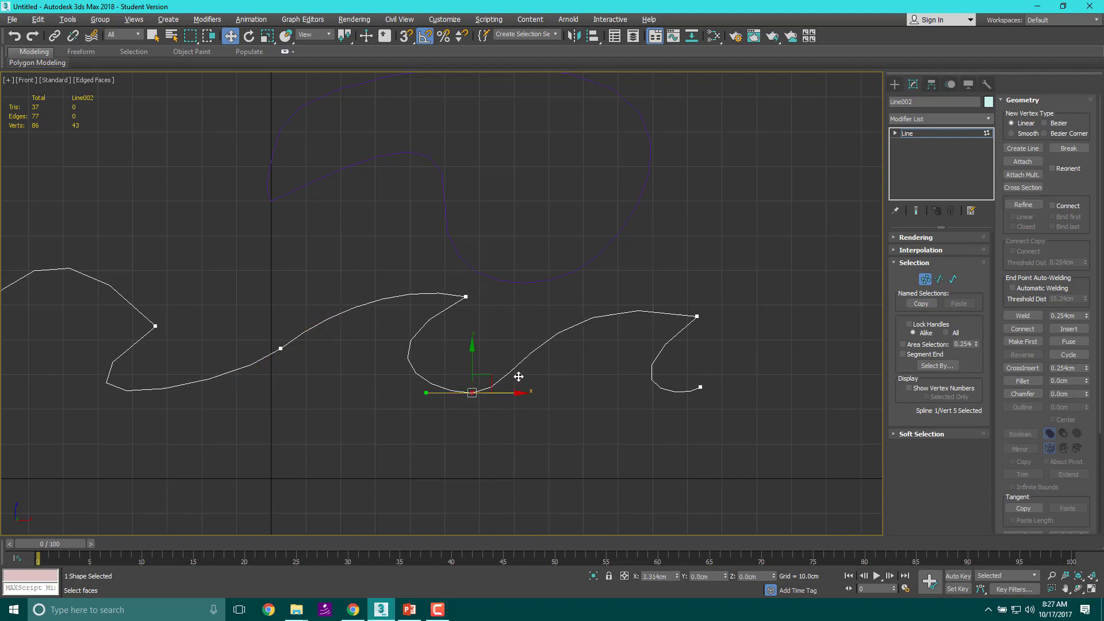
drag(472, 392, 472, 392)
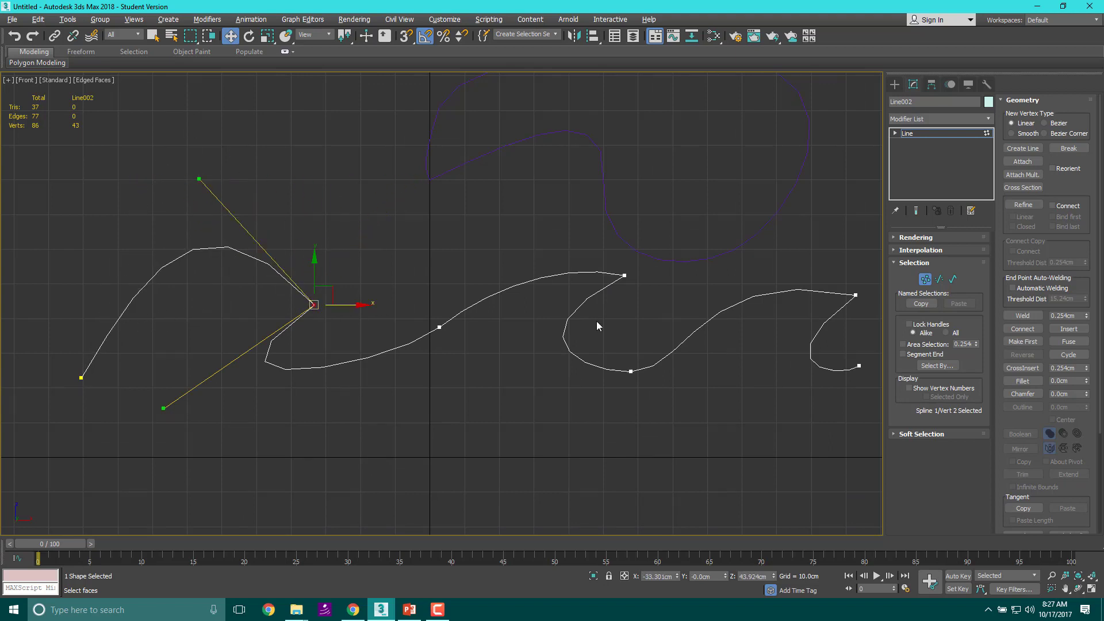
click(630, 372)
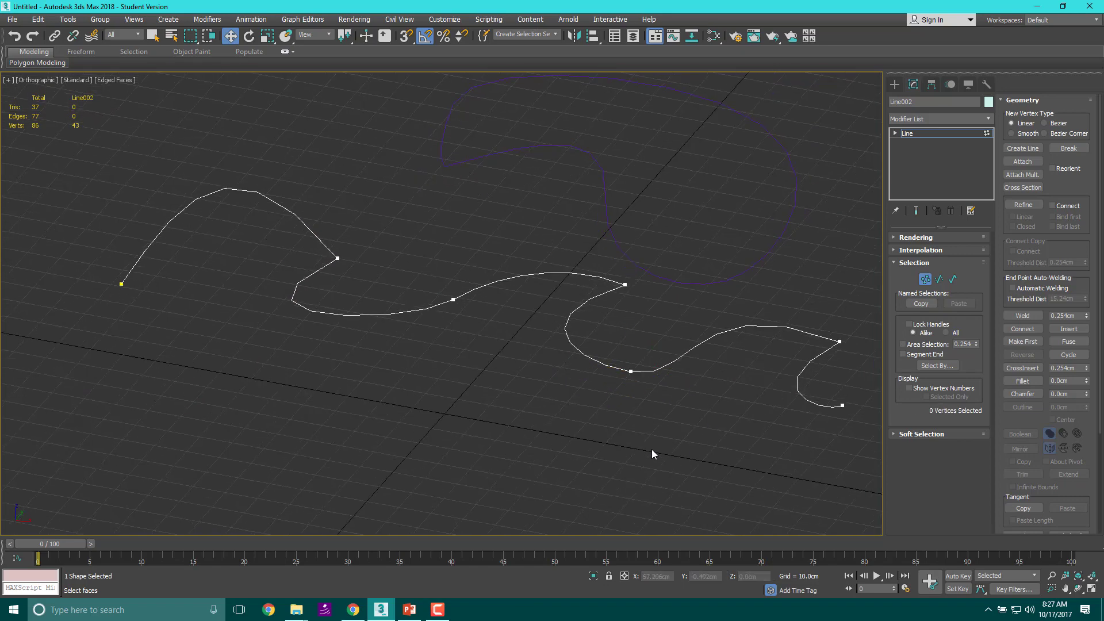
click(629, 372)
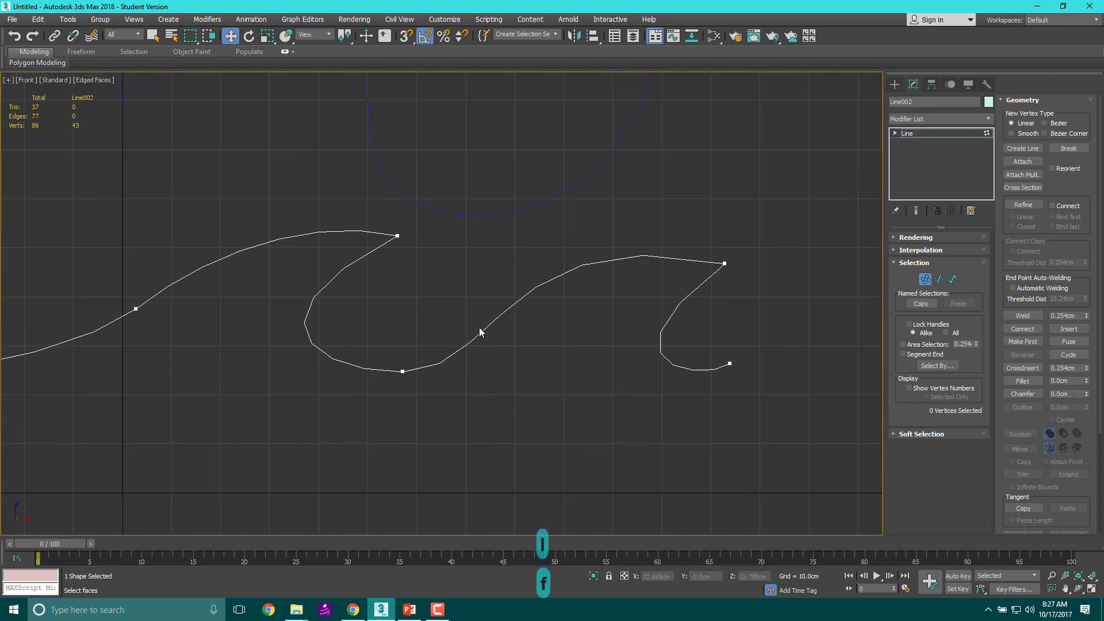
- Flatten the trough tangents, lengthen the first slope and move the crest vertex into place
right_click(405, 372)
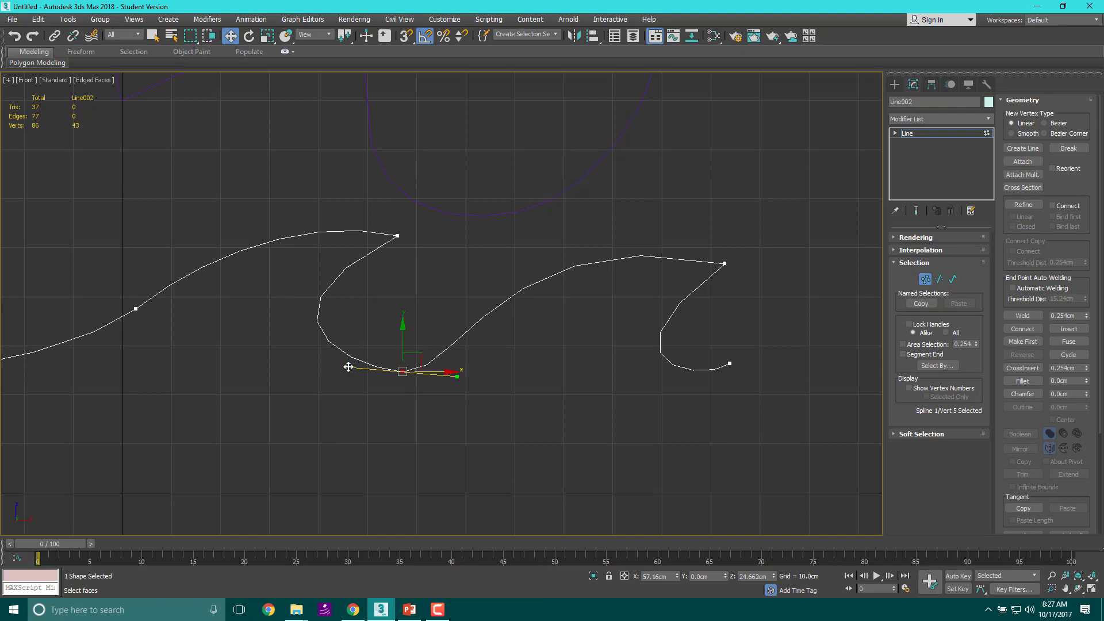
drag(348, 367, 470, 375)
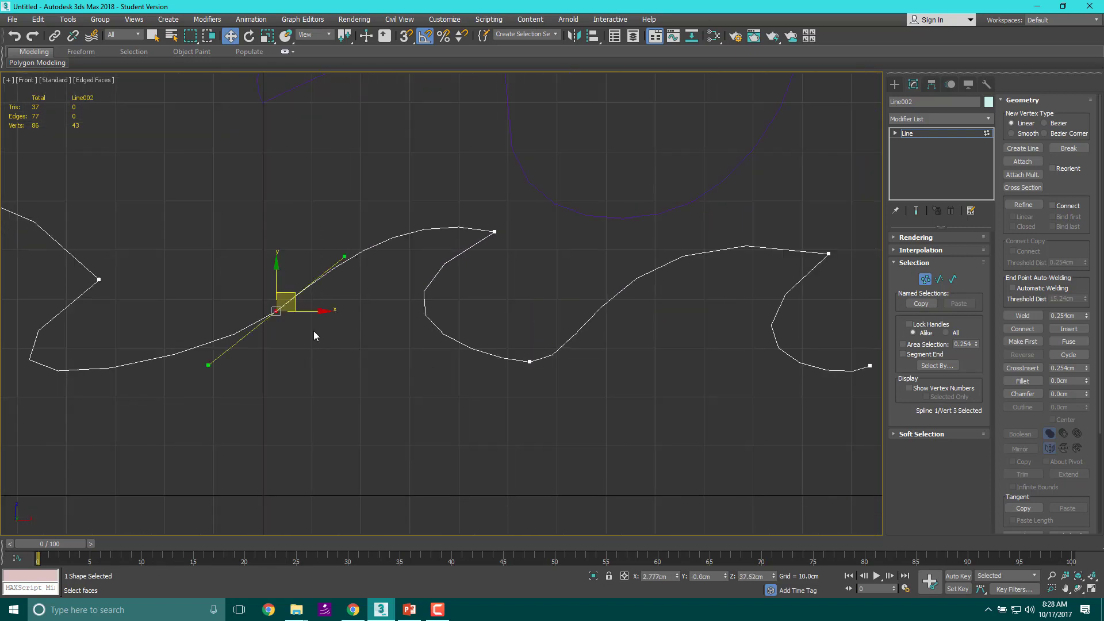
drag(275, 310, 226, 312)
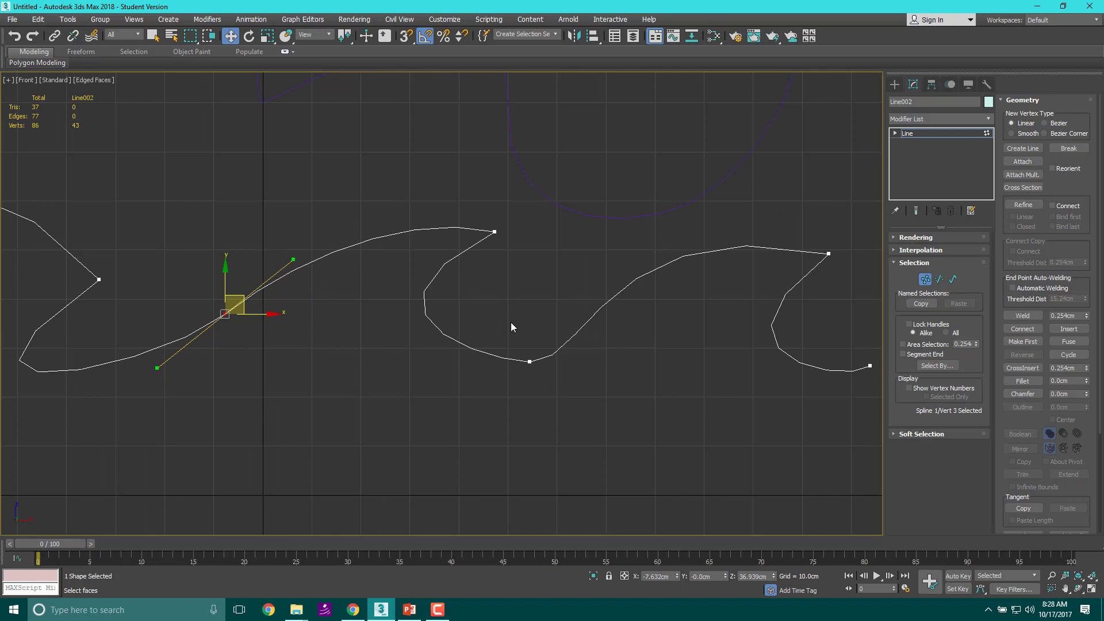
click(529, 361)
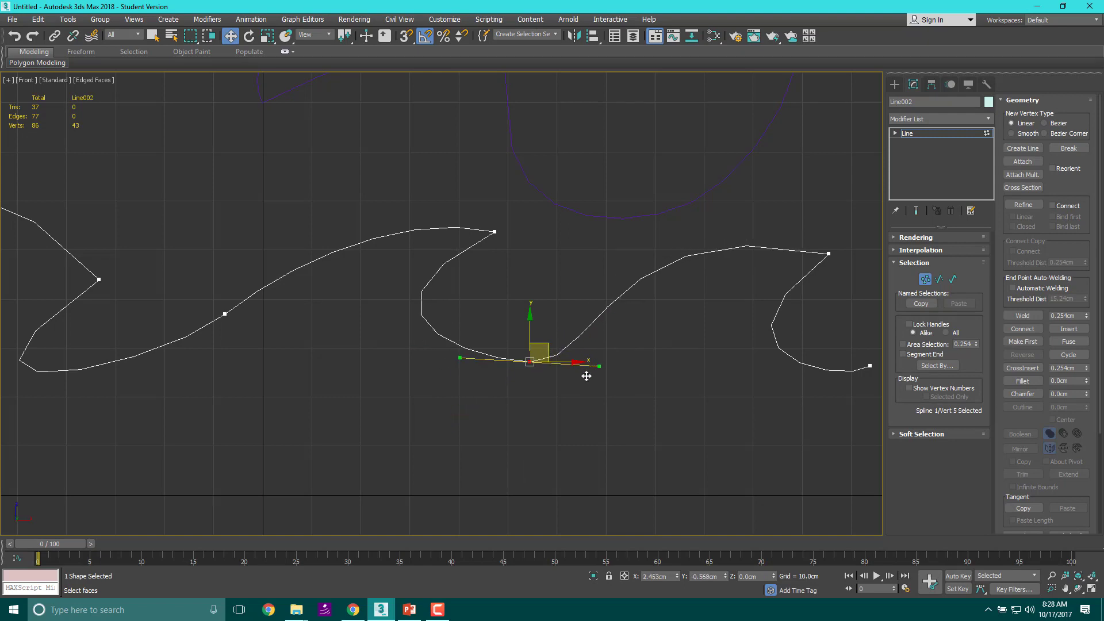
drag(586, 375, 632, 359)
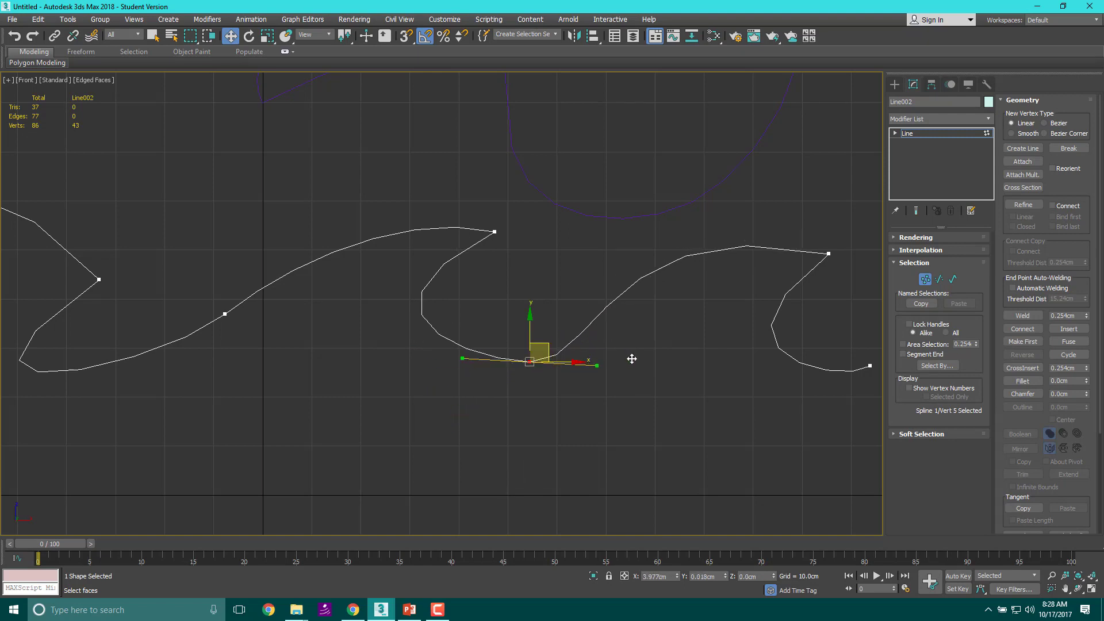
drag(529, 361, 494, 230)
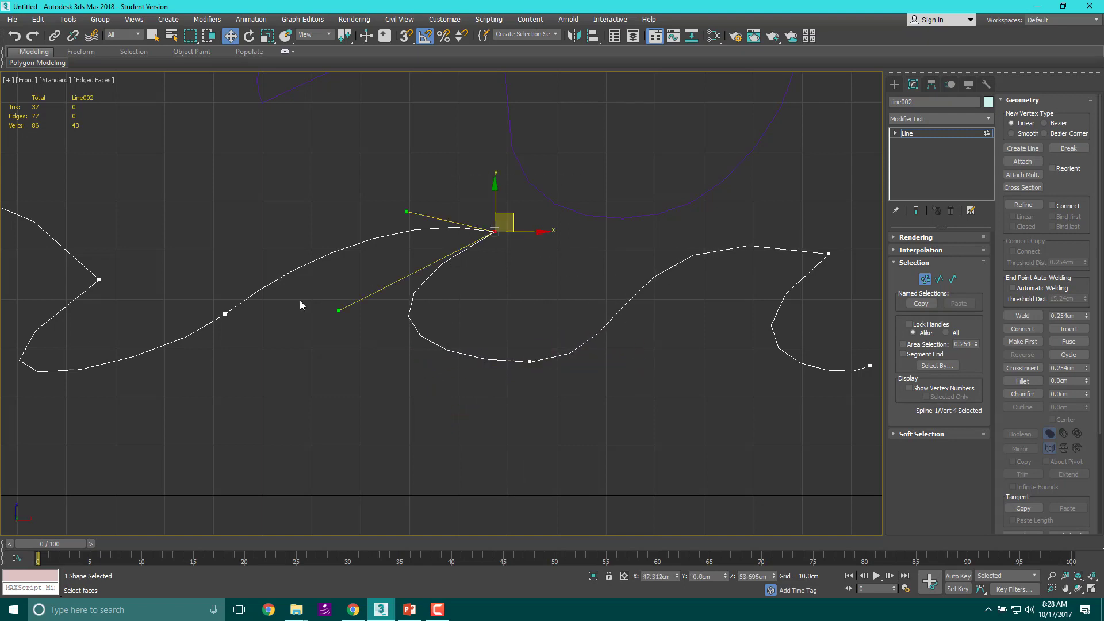
- Fine-tune the crest and lower trough handles so the two-crest wave flows smoothly
drag(338, 310, 377, 306)
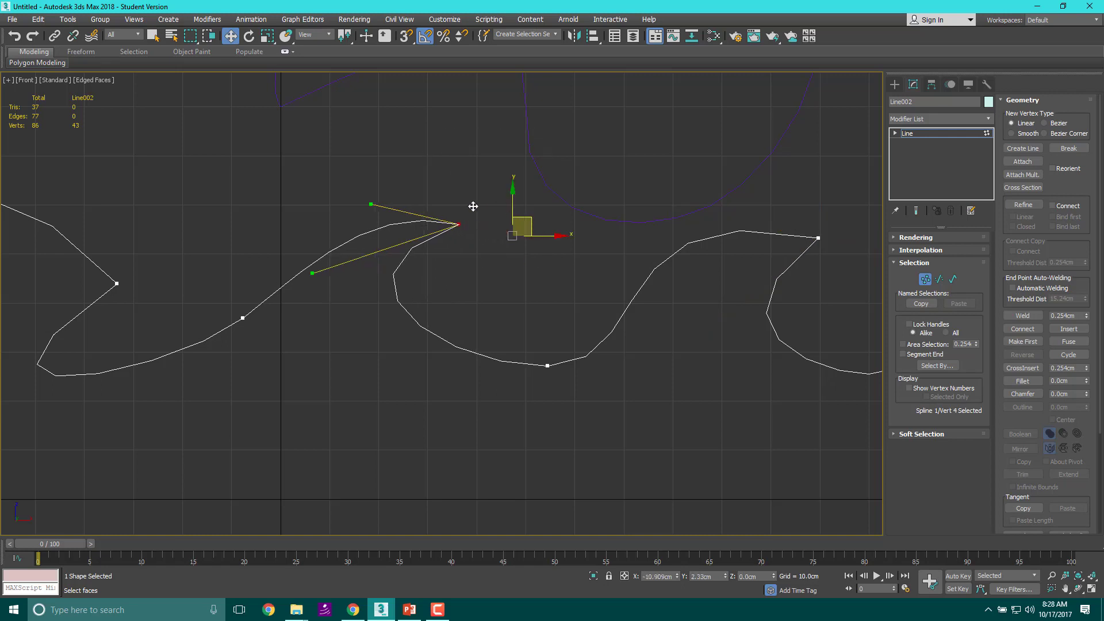
drag(458, 226, 547, 365)
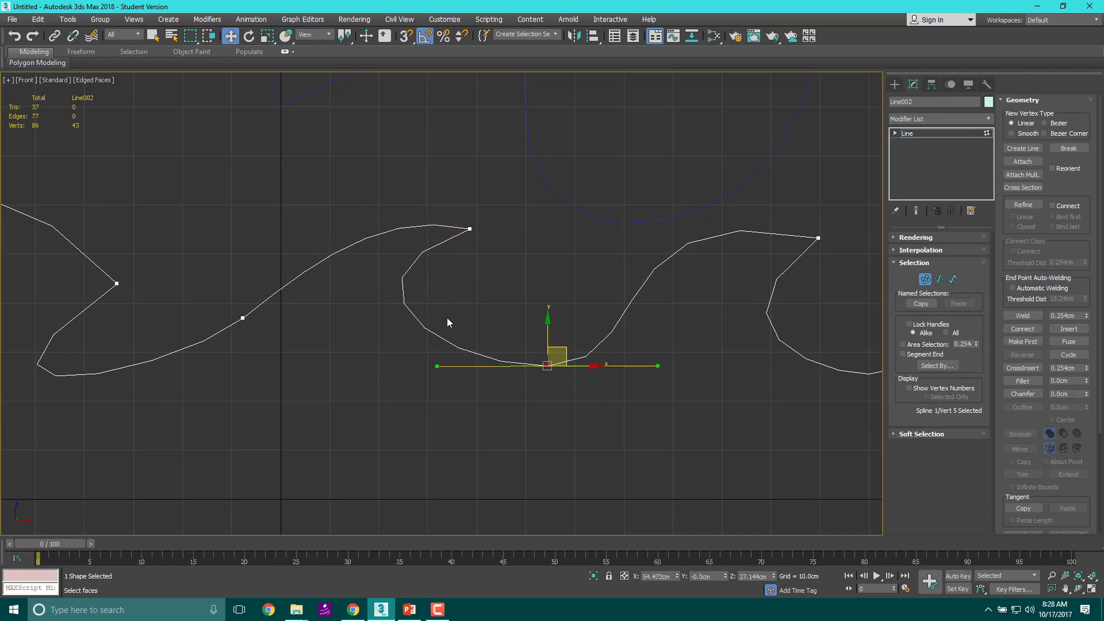
drag(548, 364, 506, 362)
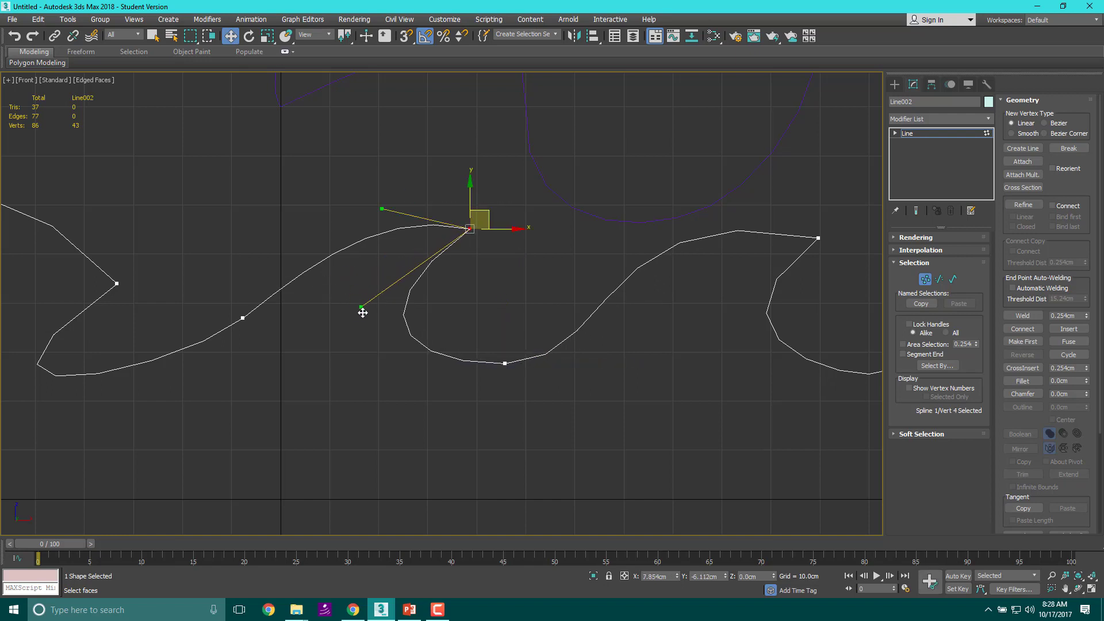
drag(362, 312, 354, 322)
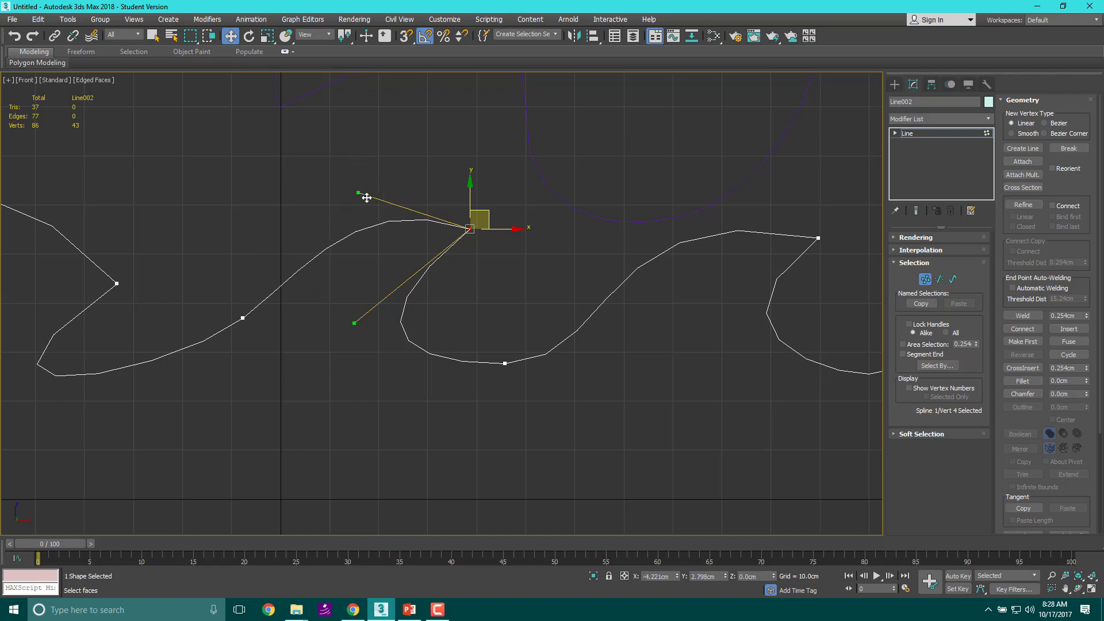
drag(366, 197, 375, 196)
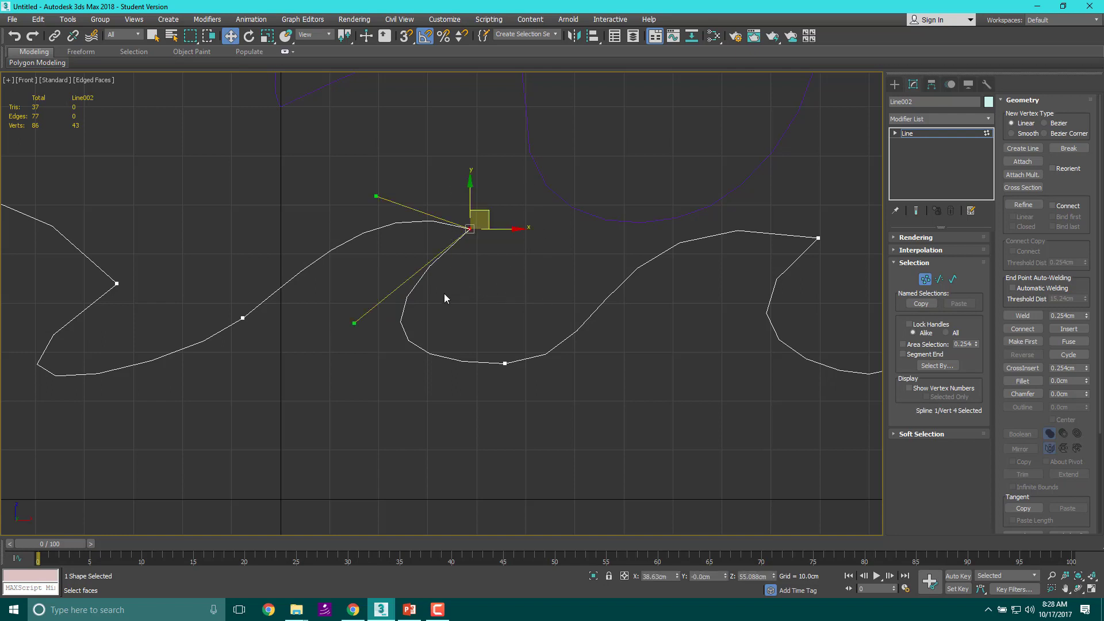
drag(354, 323, 324, 294)
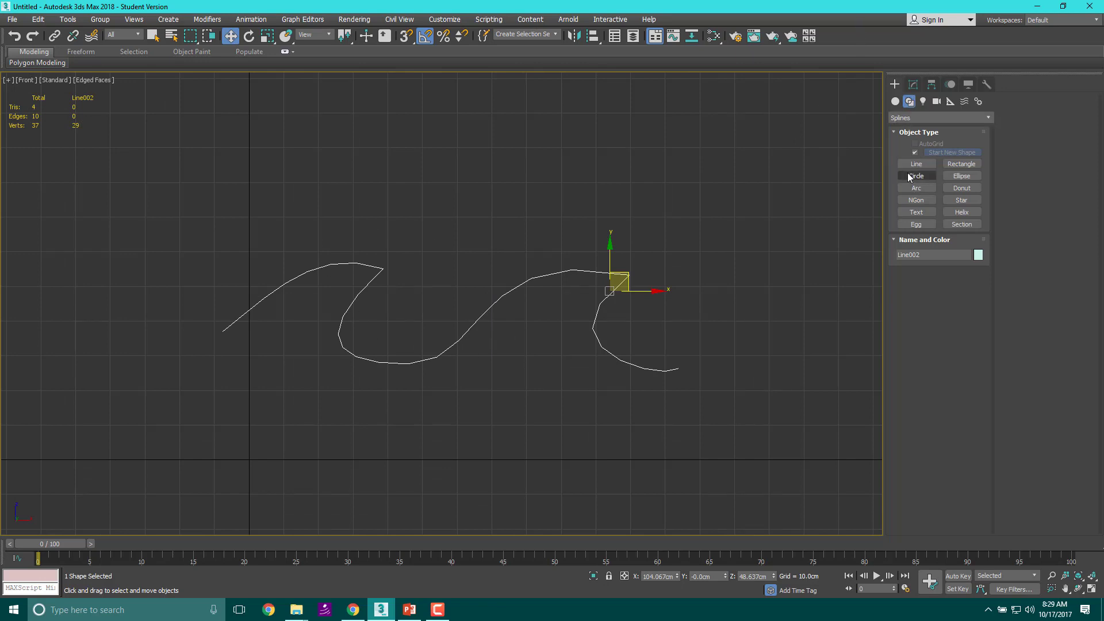
- Activate the Line tool to draw a new spline beside the finished wave
click(917, 163)
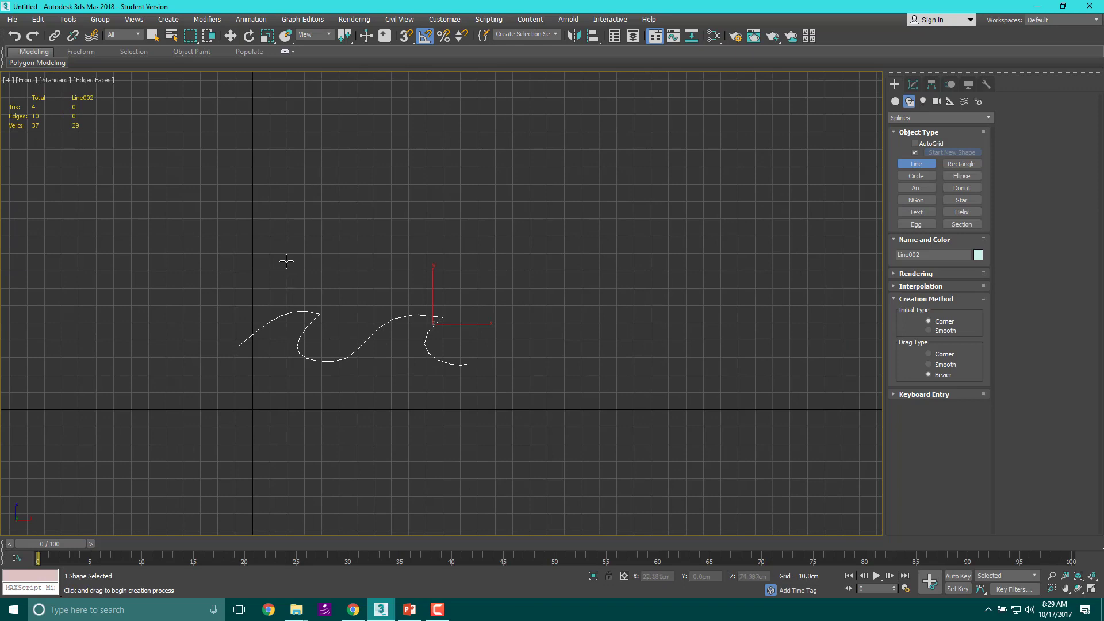
mouse_move(278, 263)
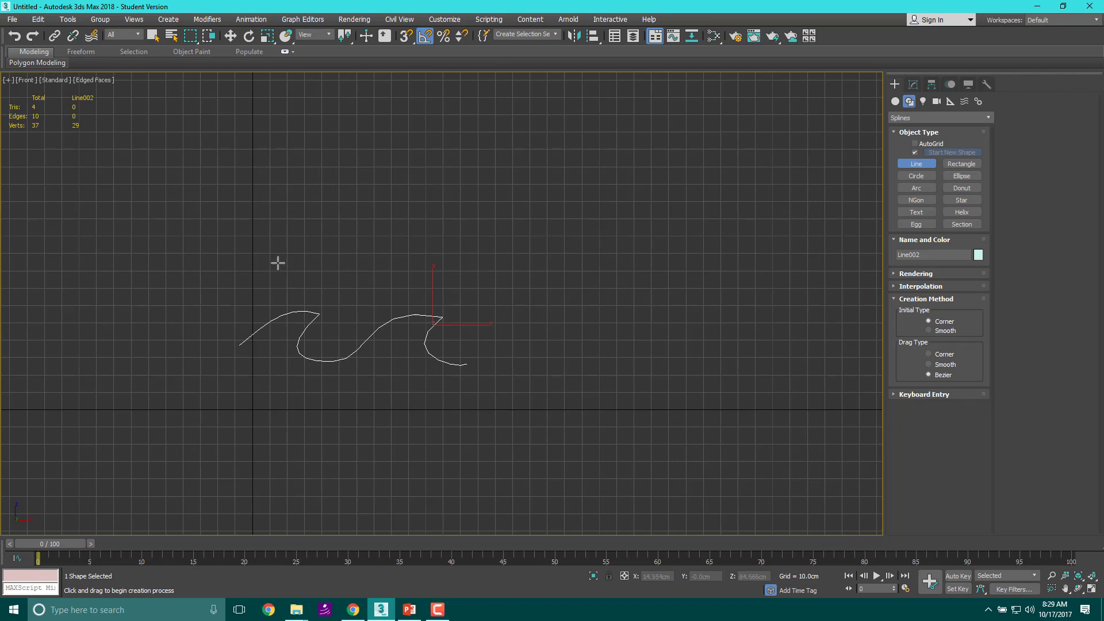
mouse_move(268, 291)
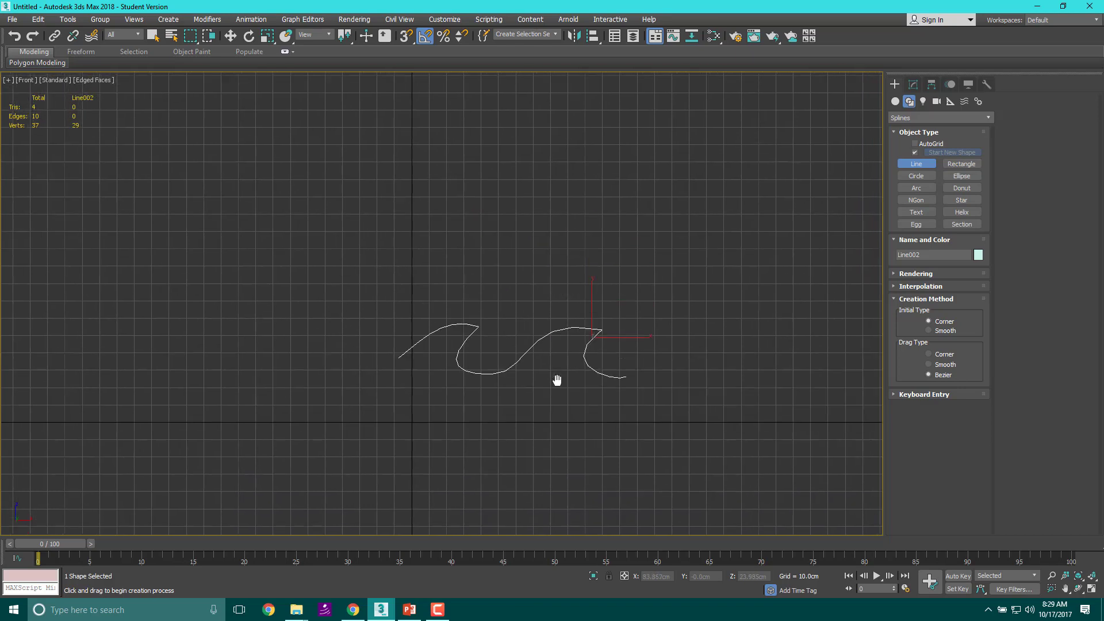
mouse_move(379, 391)
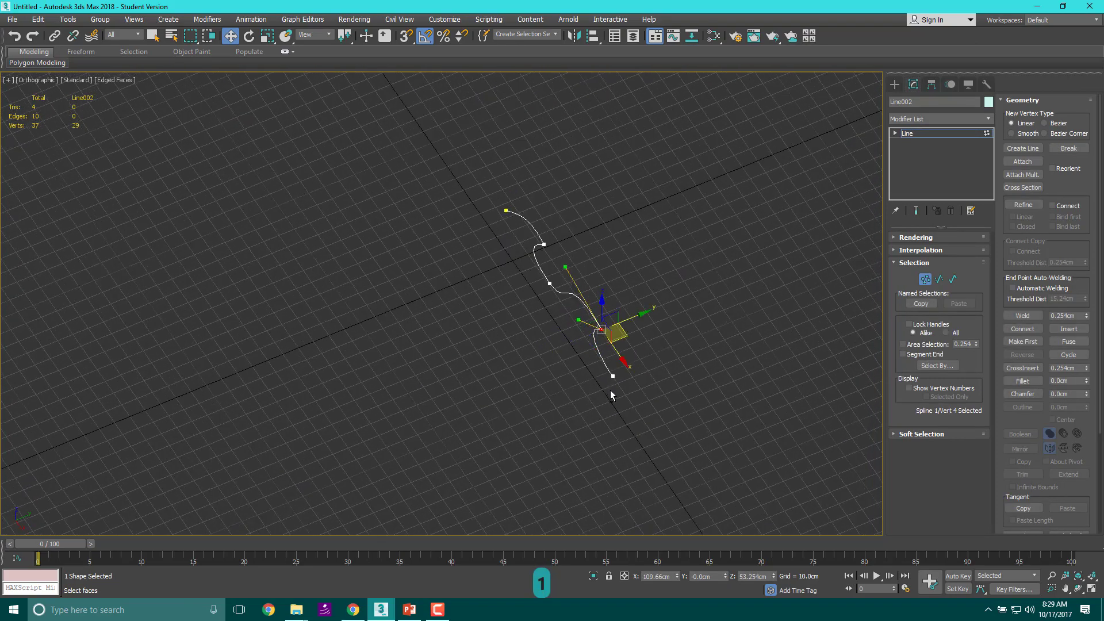
- Pull two wave vertices along the depth axis to twist the curve, then return to the Front view
drag(613, 331, 616, 313)
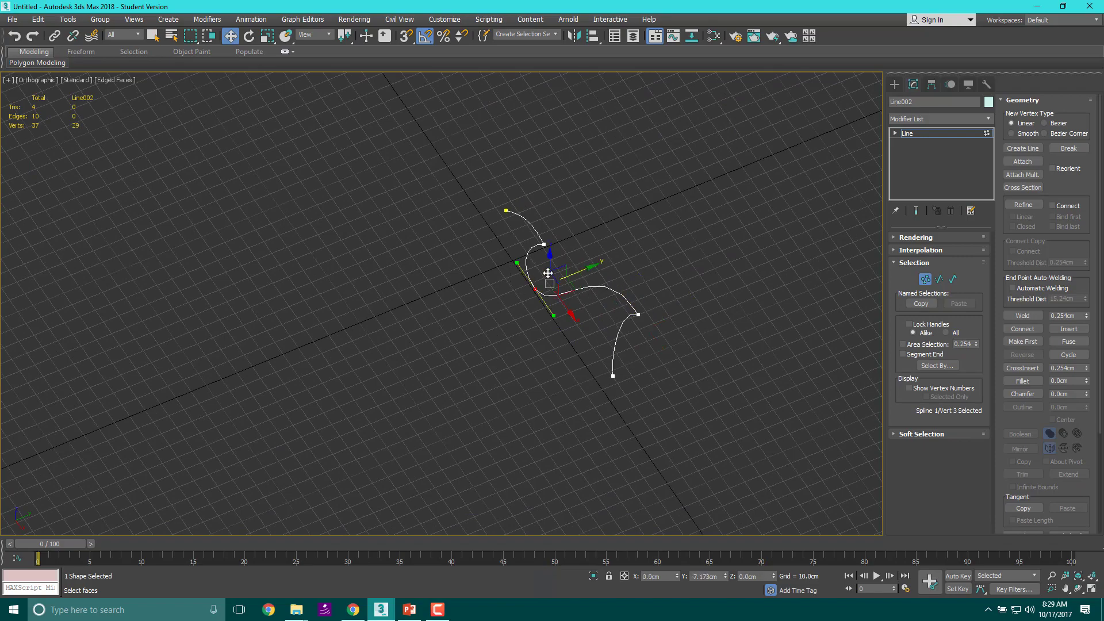
drag(547, 274, 506, 208)
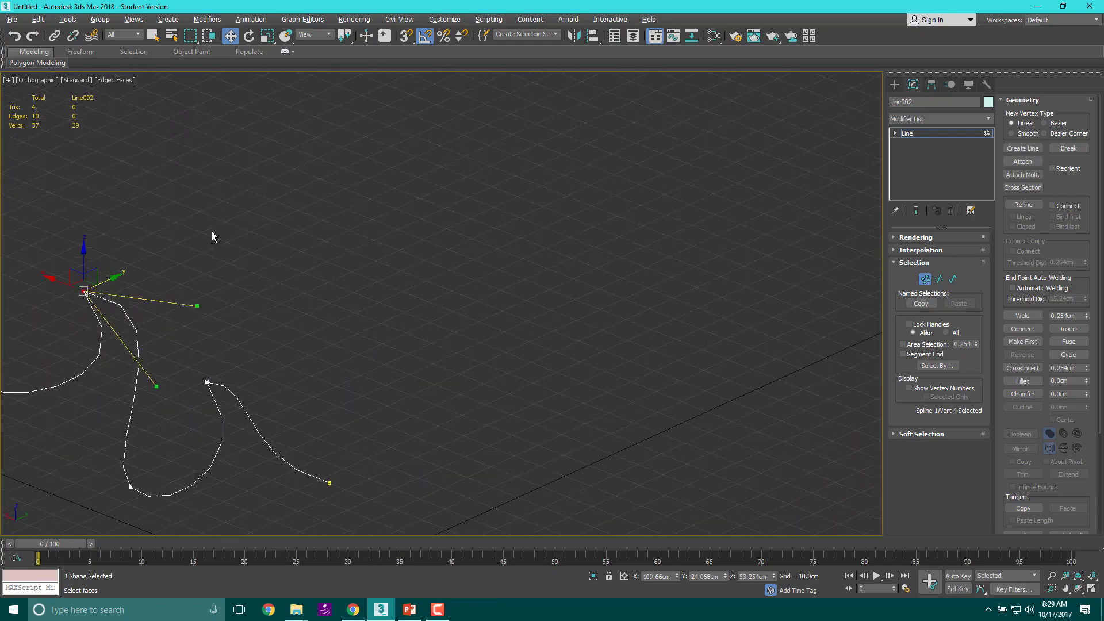
drag(214, 235, 700, 189)
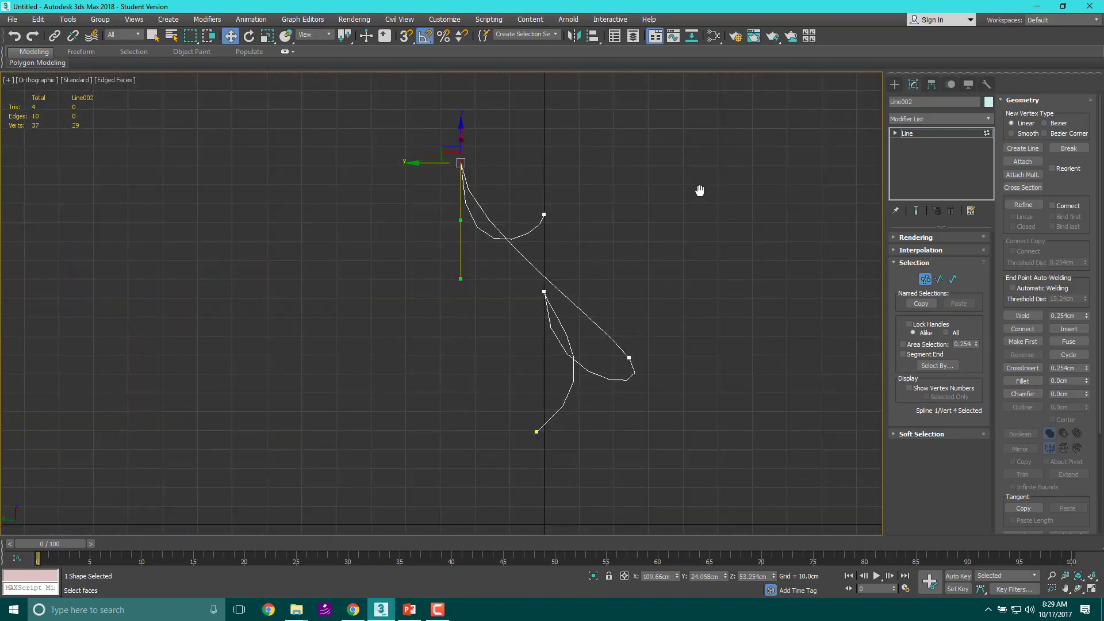
drag(701, 190, 587, 203)
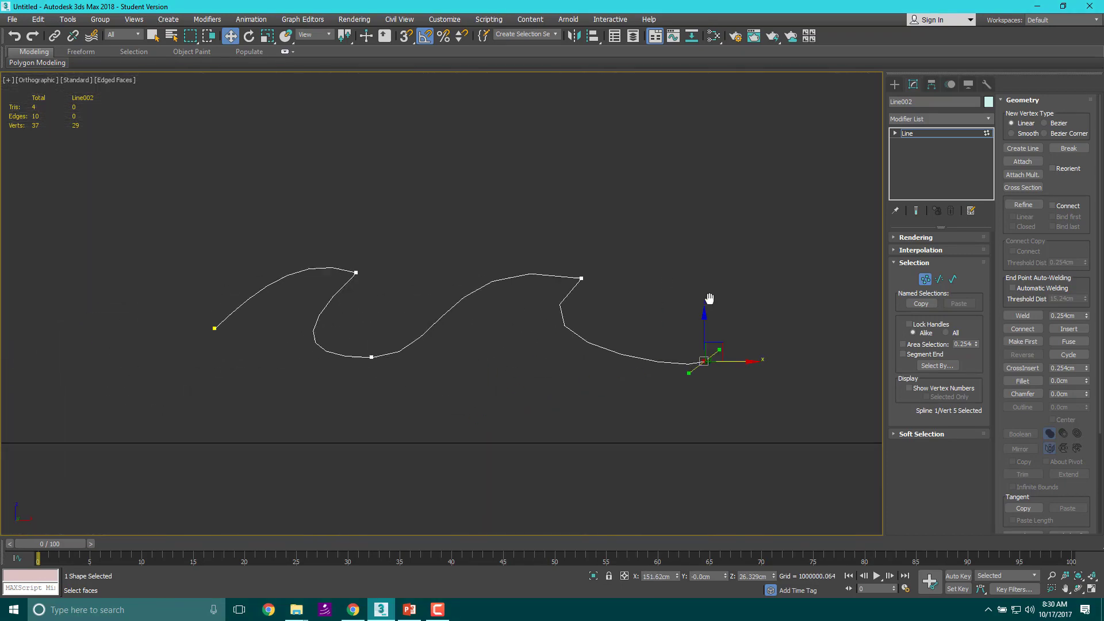
key(l)
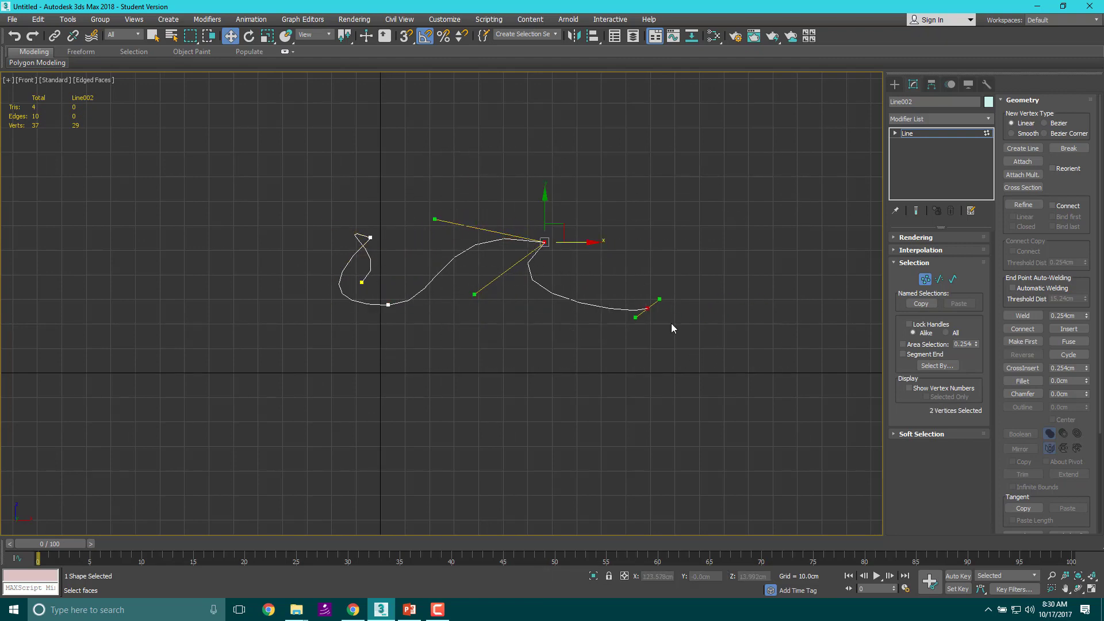
- Move the curve's end vertex, delete its vertices and switch to the Top view of the orange plane
drag(545, 242, 646, 308)
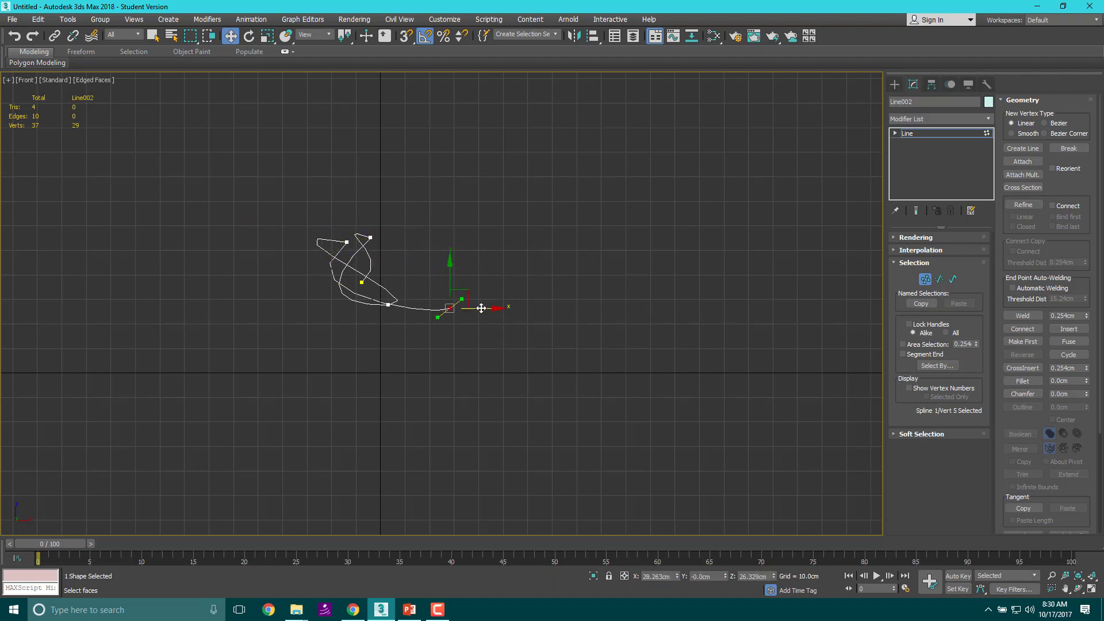
key(l)
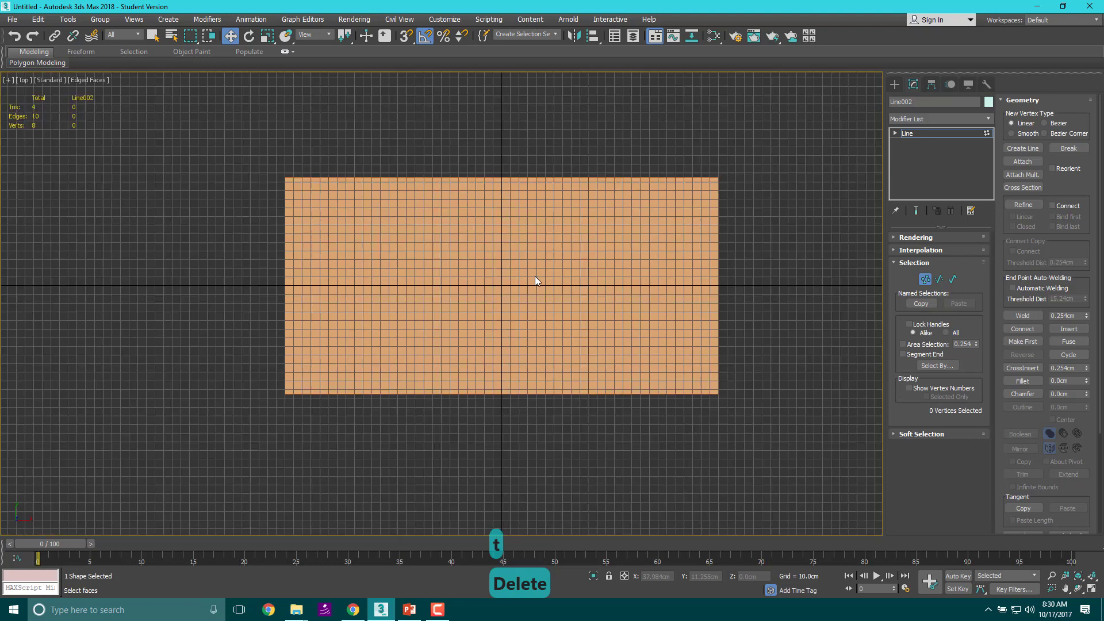
mouse_move(494, 324)
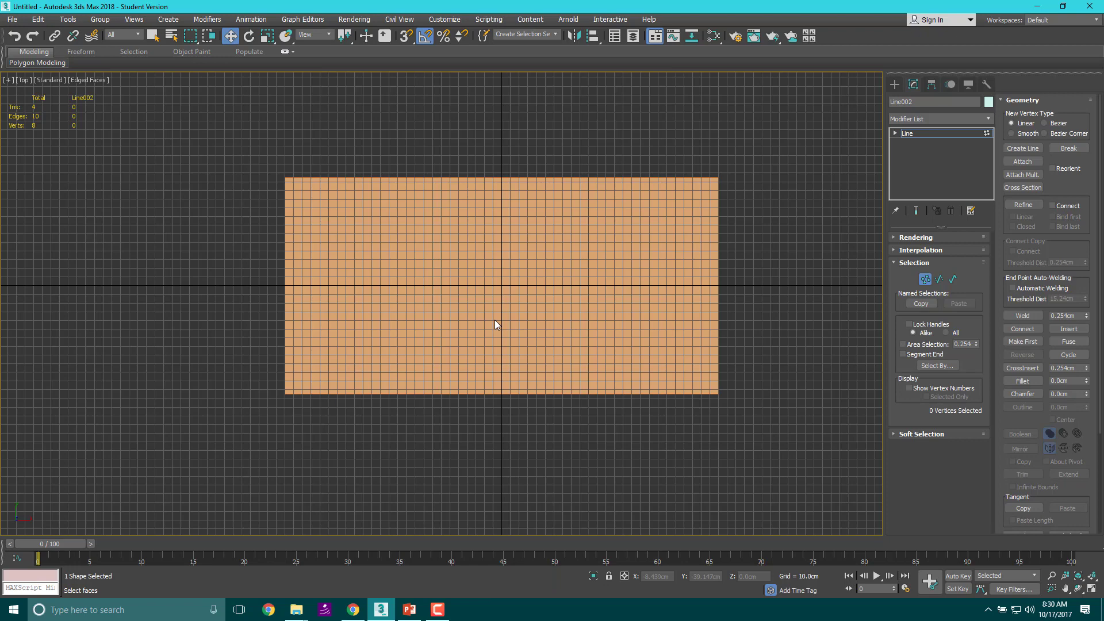
mouse_move(494, 324)
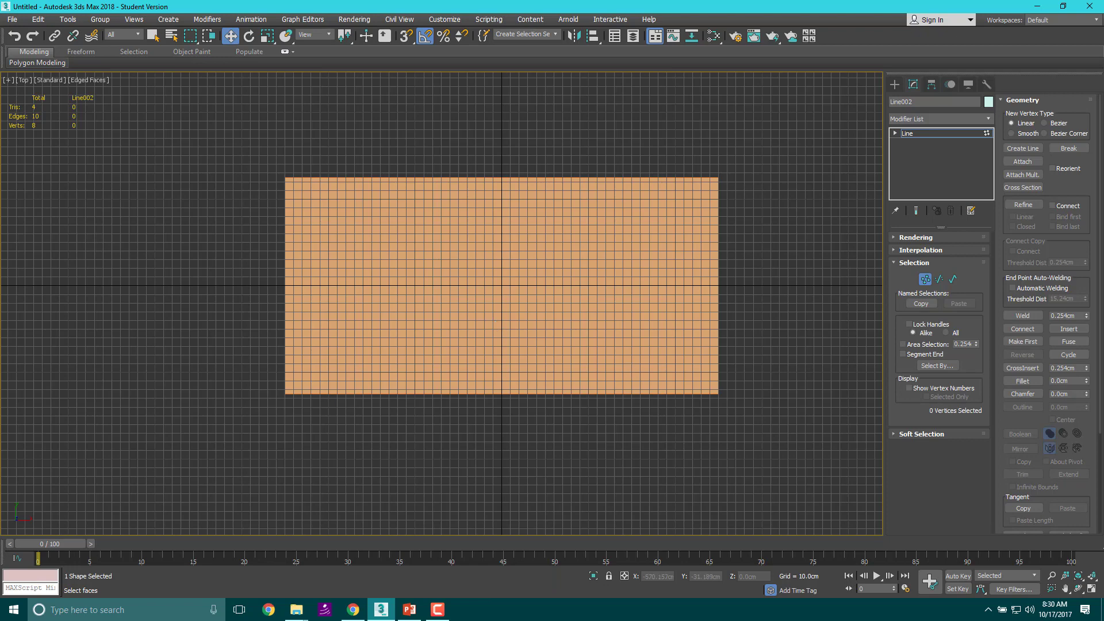